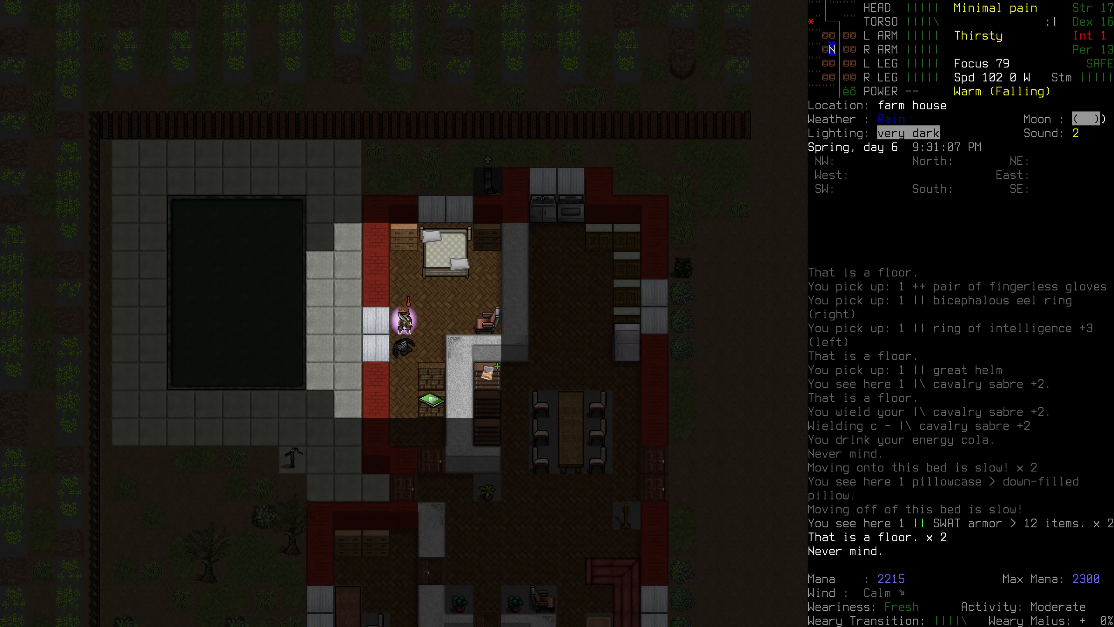
Step: Check the greater wand of fireball in the inventory
key(i)
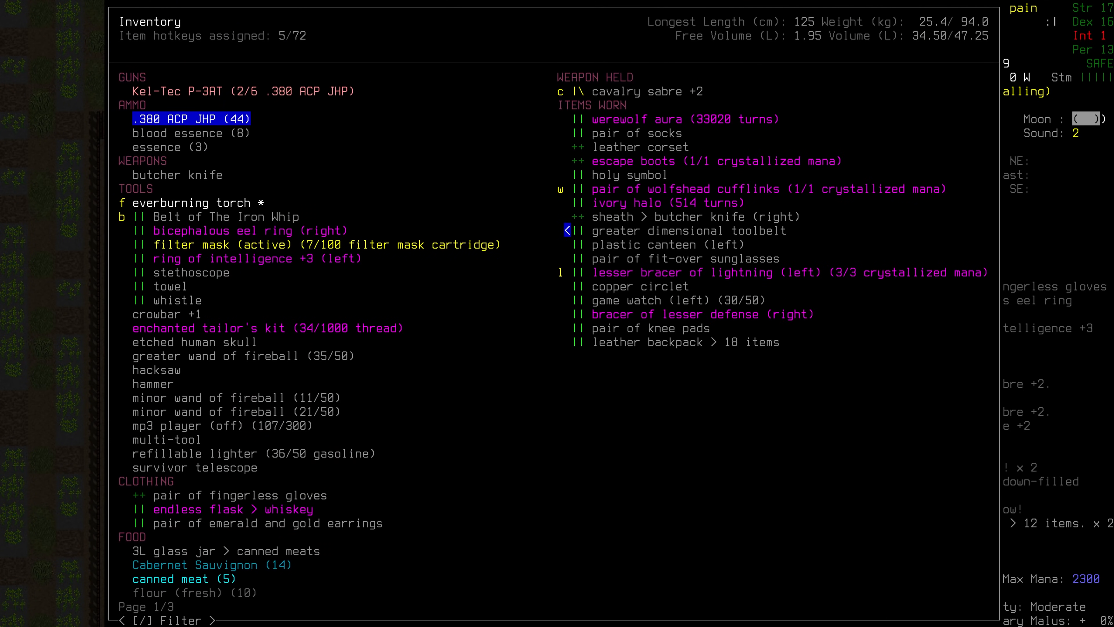
click(242, 355)
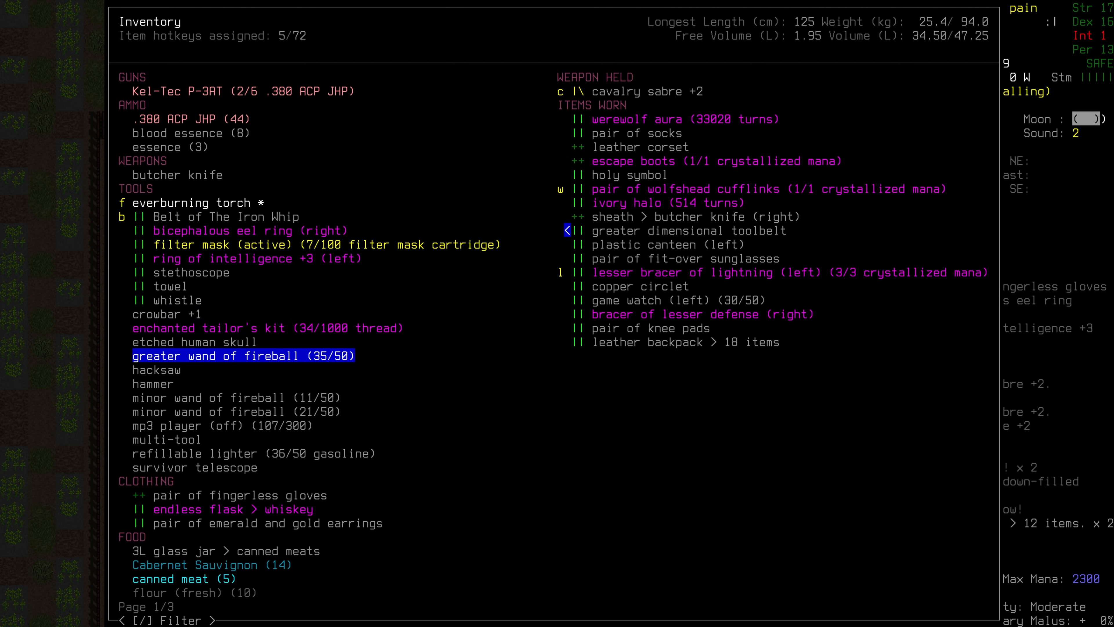
key(up)
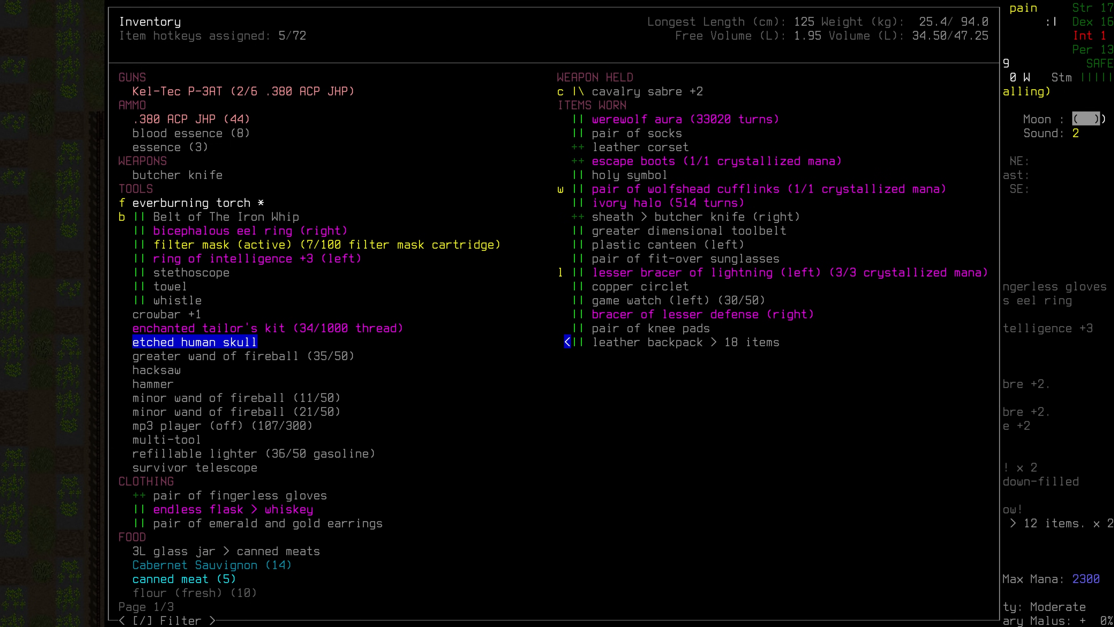
key(Escape)
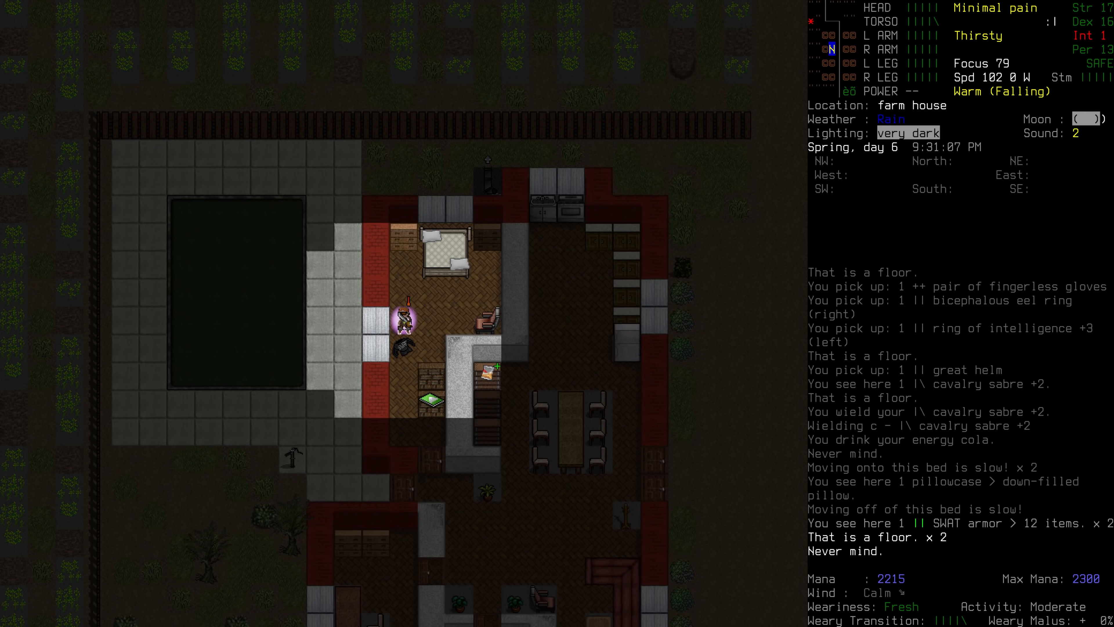
Step: Drop the books and scrolls on the floor, then view the overmap near Pittsford
key(d)
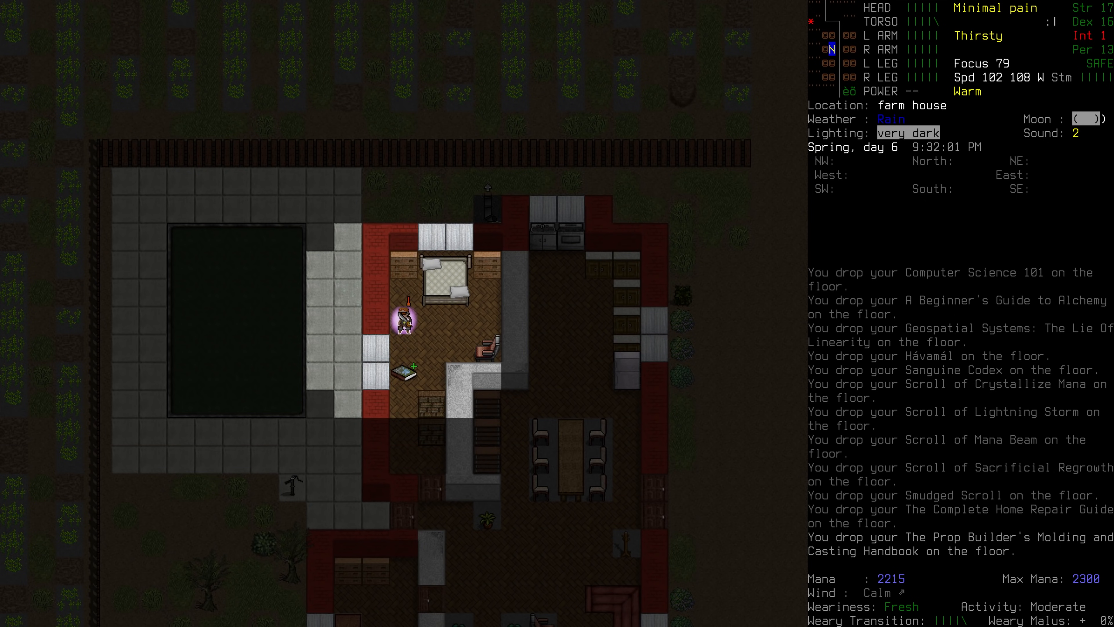
key(m)
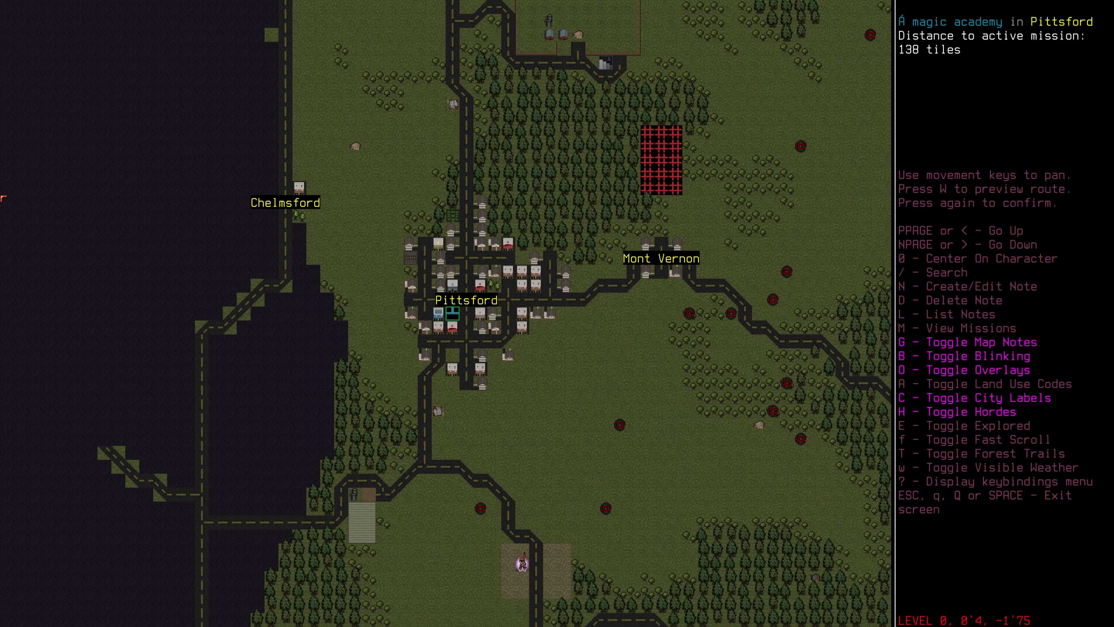
Step: Leave the overmap and return to the farmhouse local map
key(Escape)
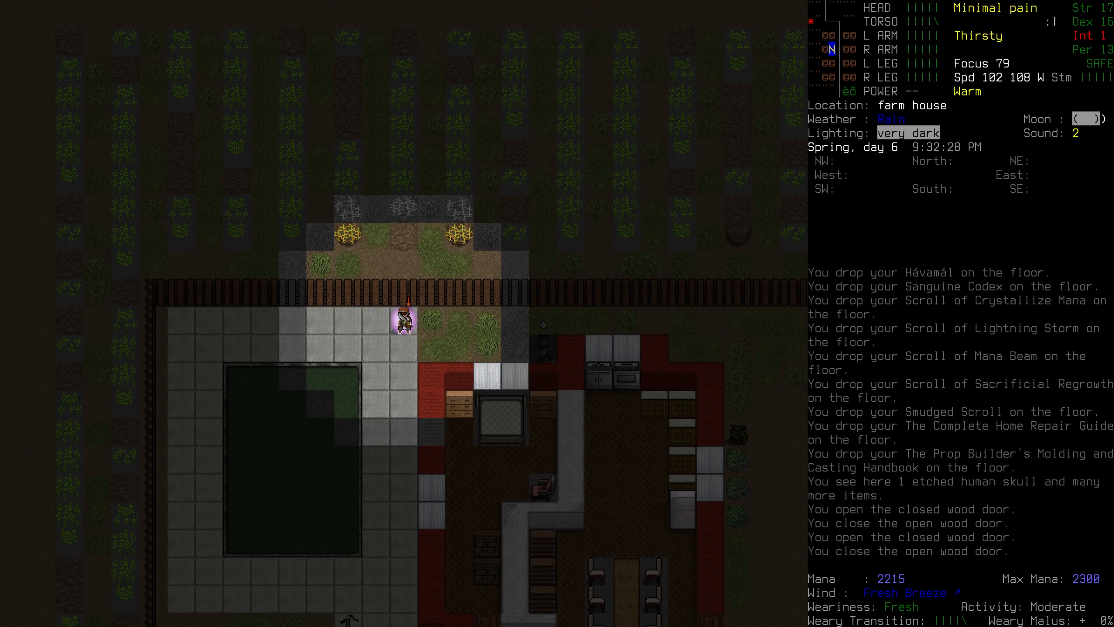
Step: Check the inventory before heading through the fields
key(i)
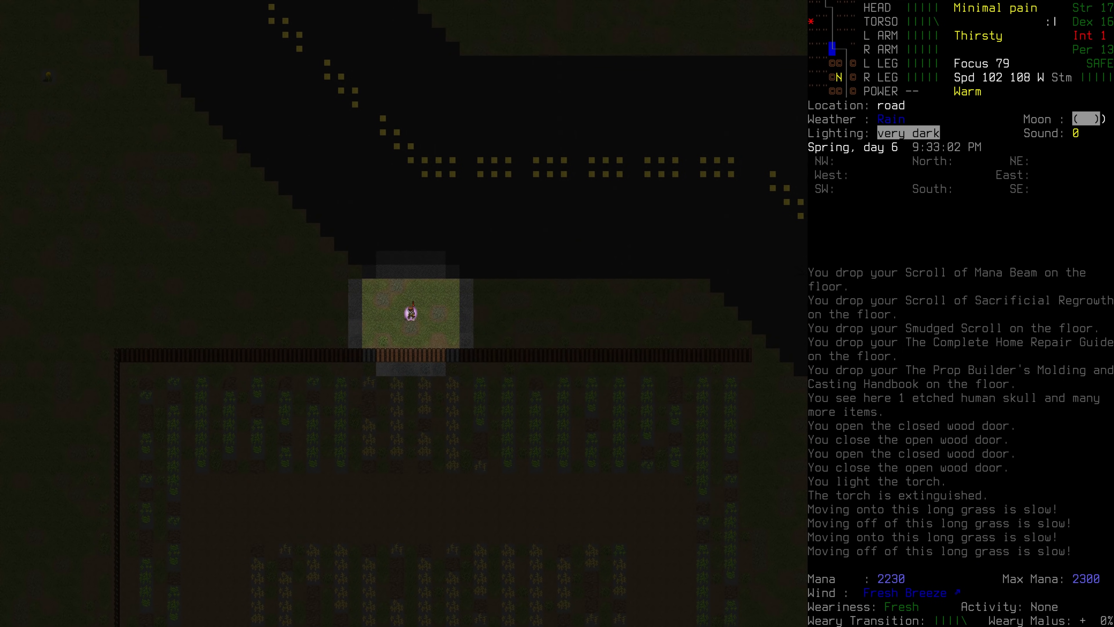
Step: Glance at the overmap, then return to the field to fight the zombie nightstalker
key(m)
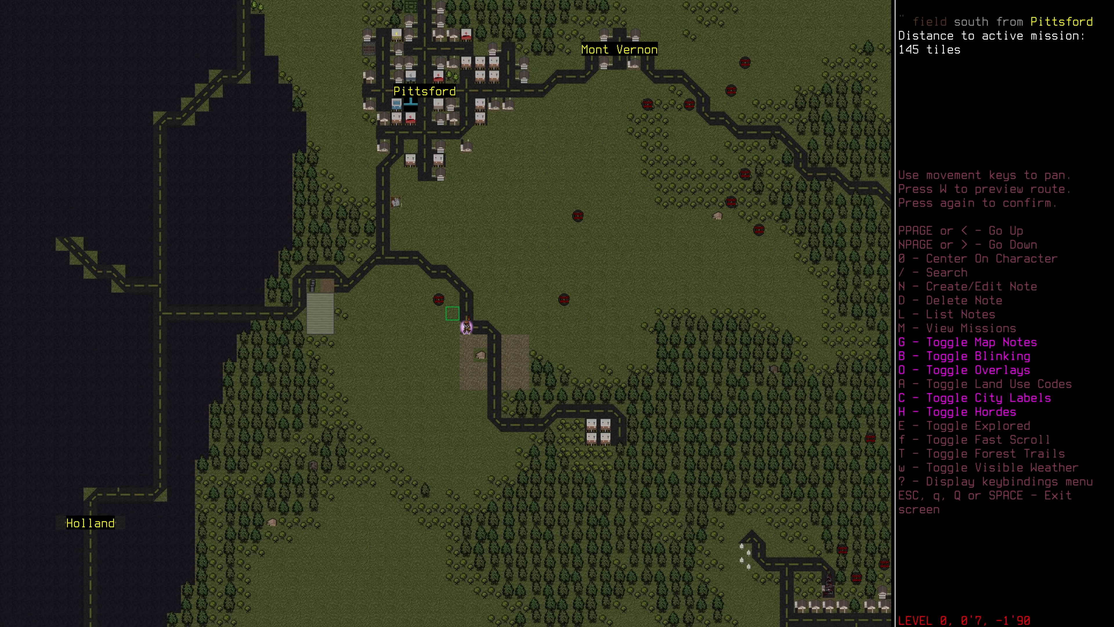
key(up)
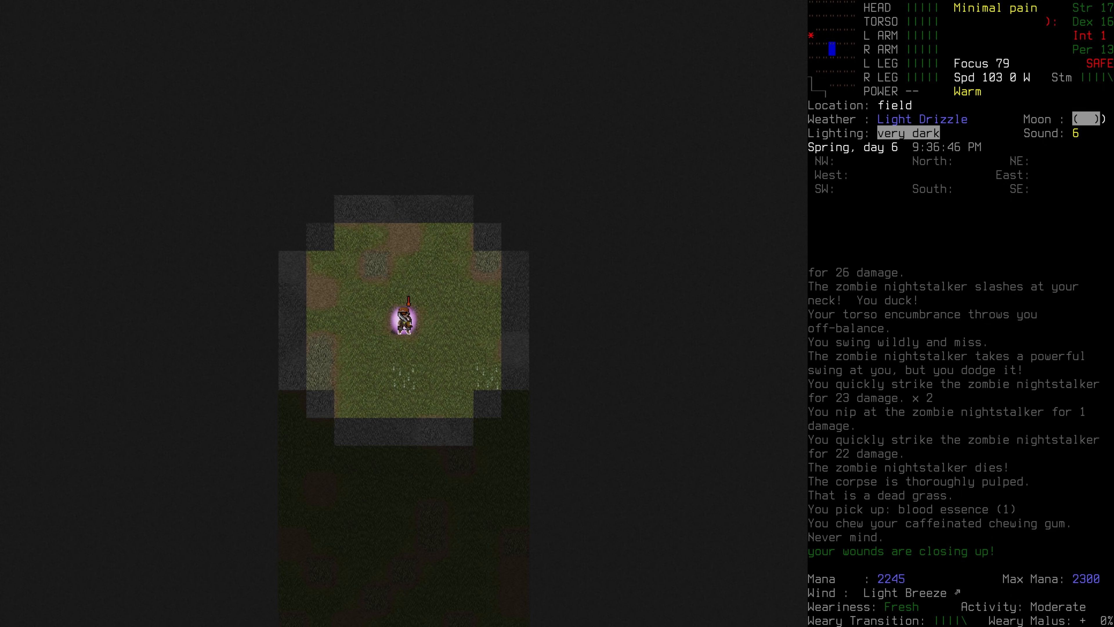
Step: Review the character sheet and read the Earthshaper trait
key(@)
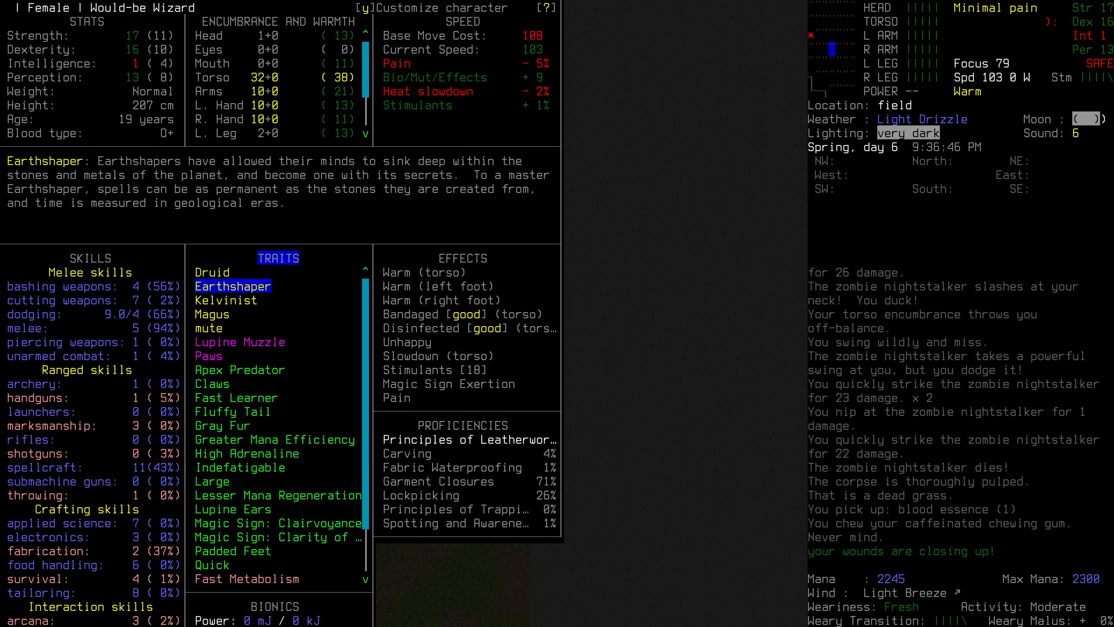
click(240, 370)
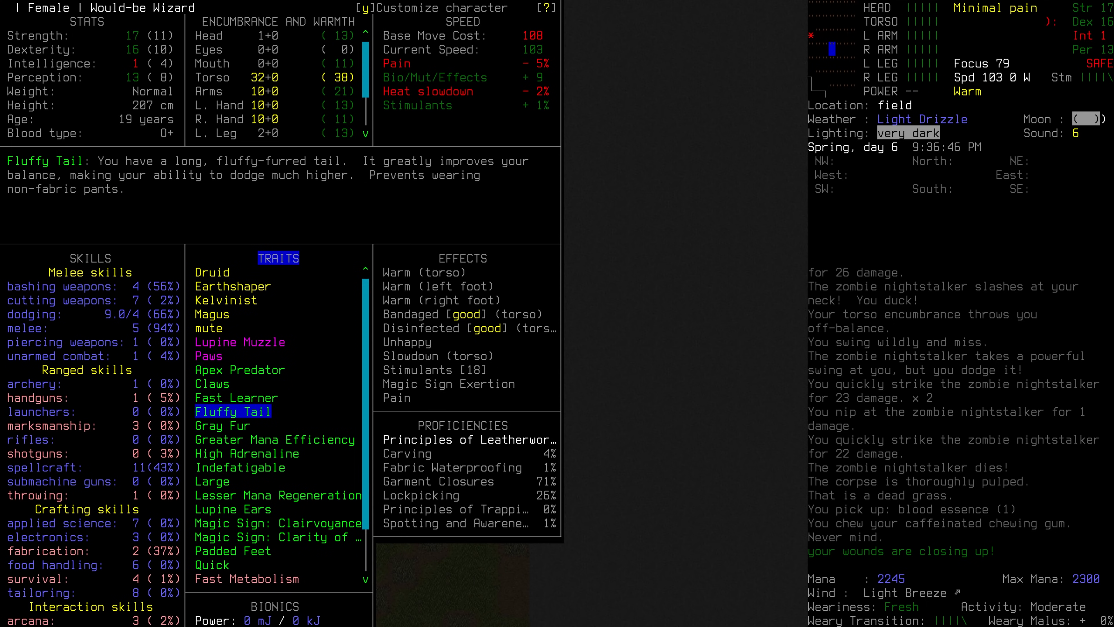
key(Escape)
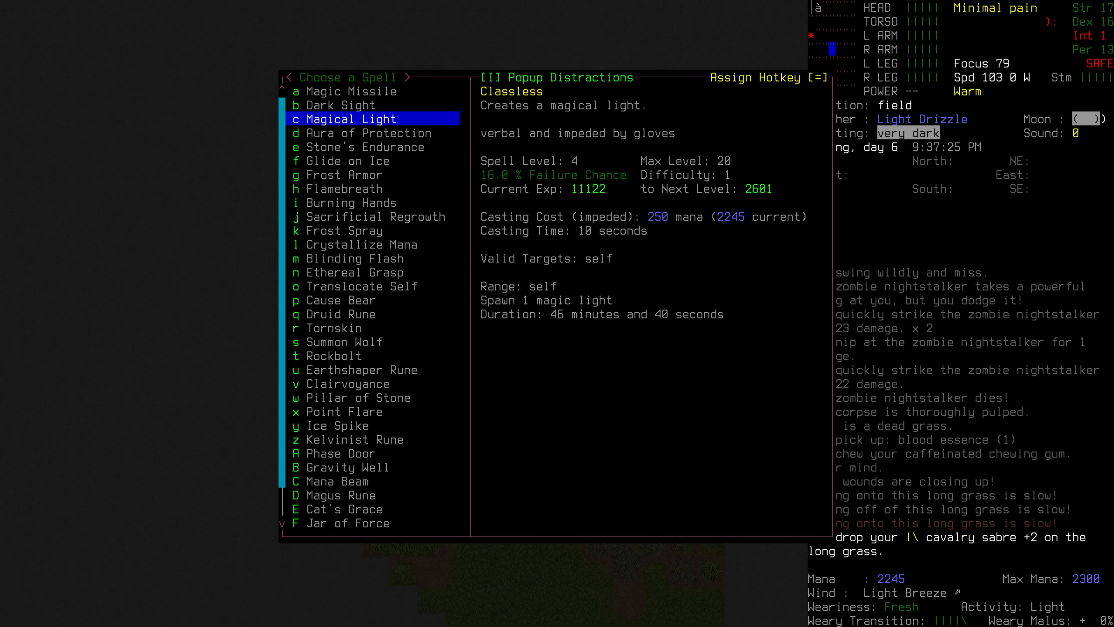
Step: Cast Dark Sight from the spell list
click(341, 105)
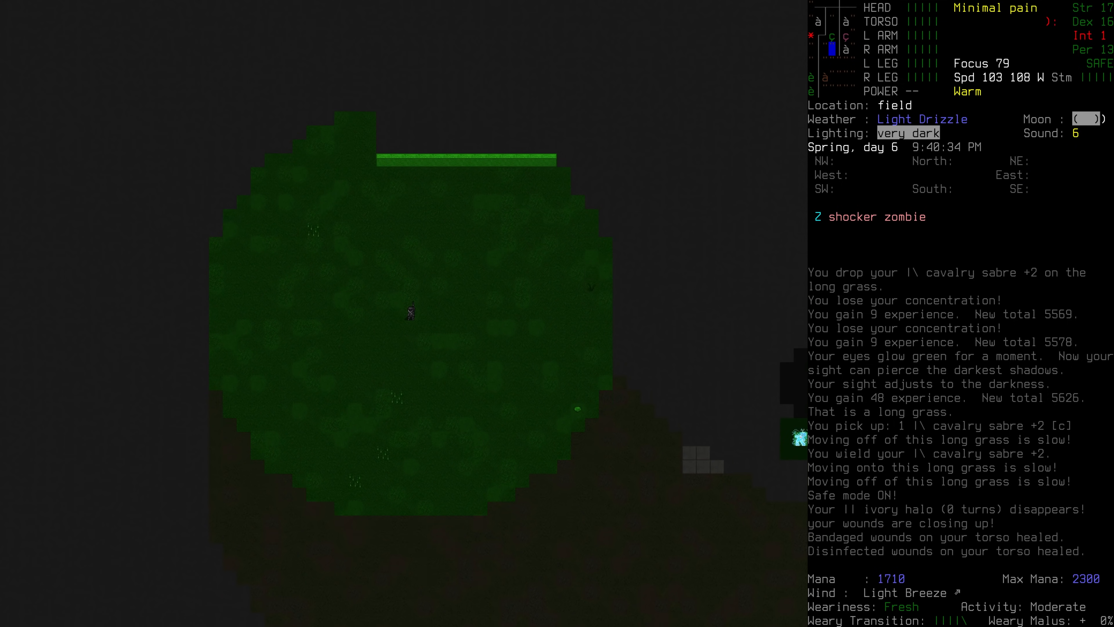
Step: Check the overmap while crossing the dark field
key(m)
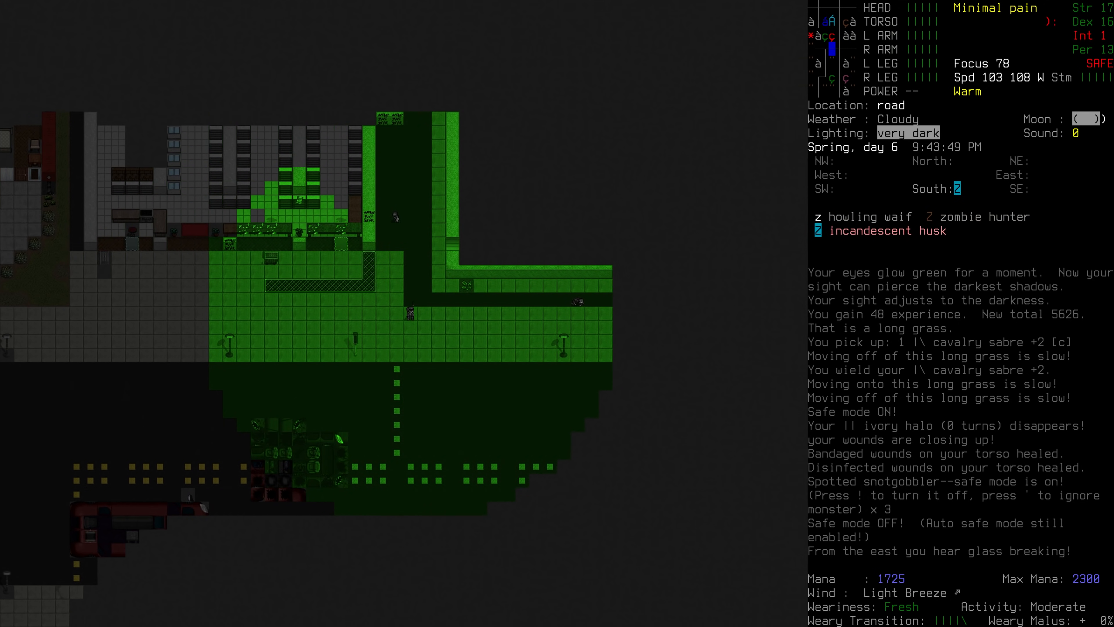
Step: Check the overmap on the way to the town road
key(m)
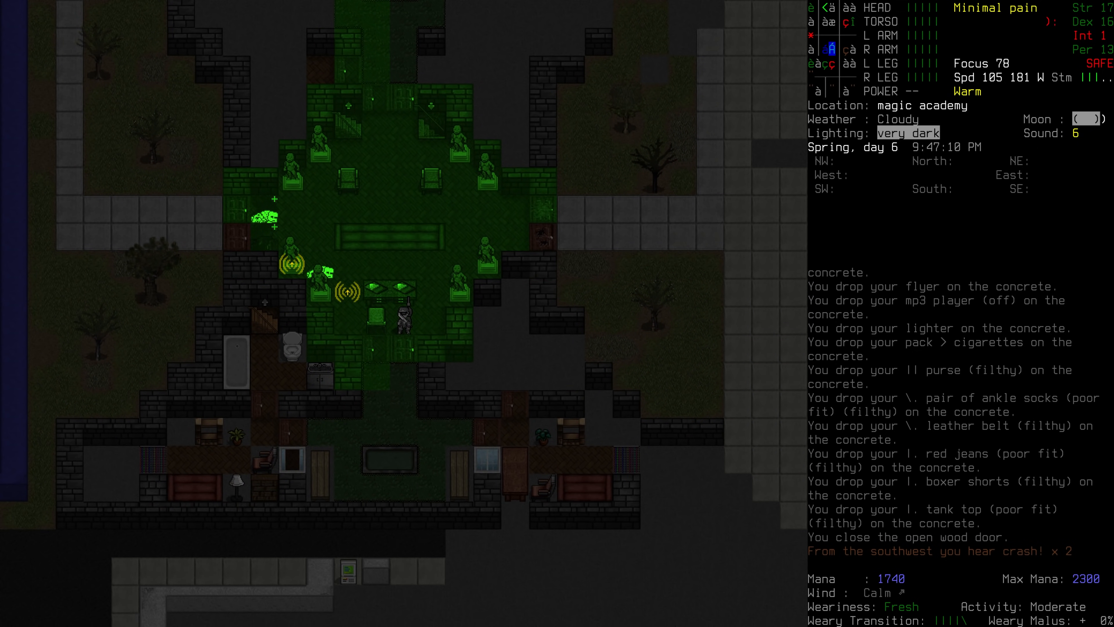
key(@)
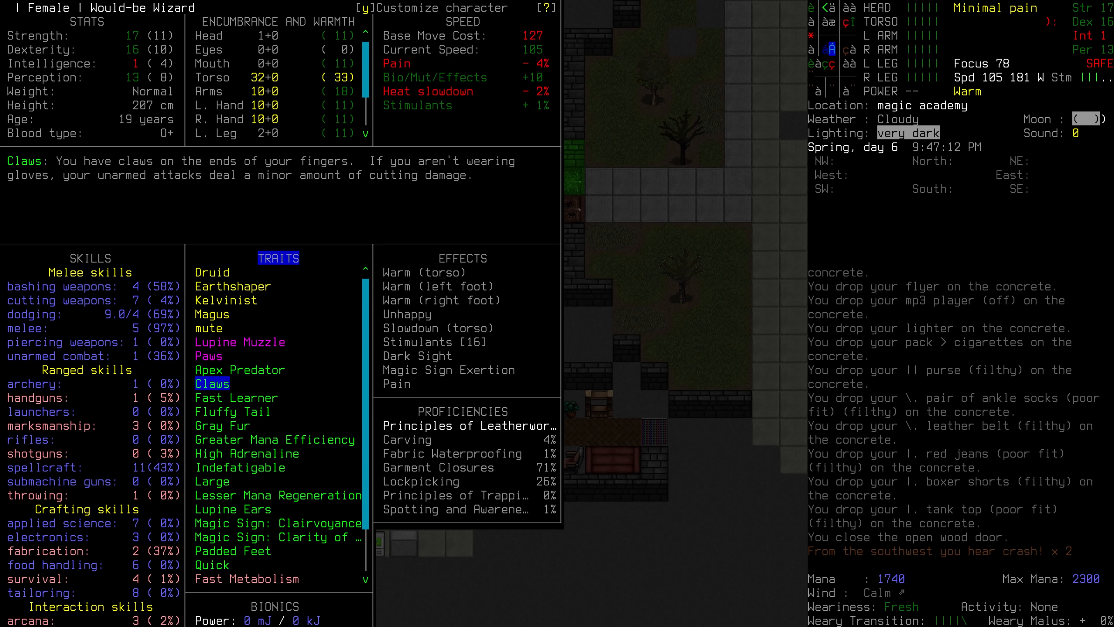
Step: Close the character sheet and return to the academy map
key(Escape)
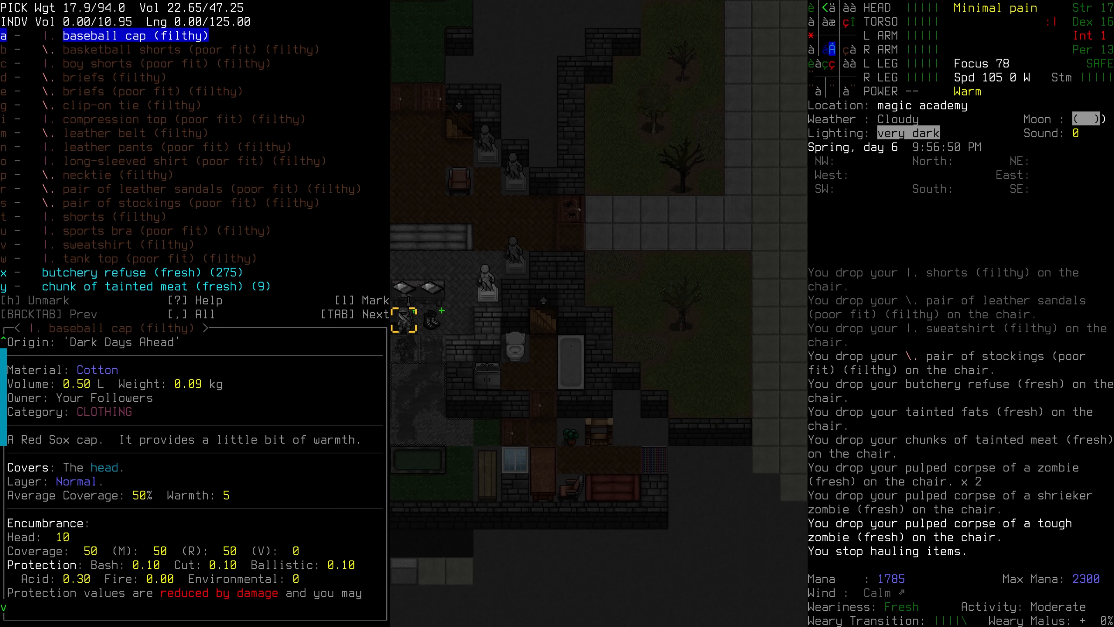
Step: Put away the list of items on the chair
key(down)
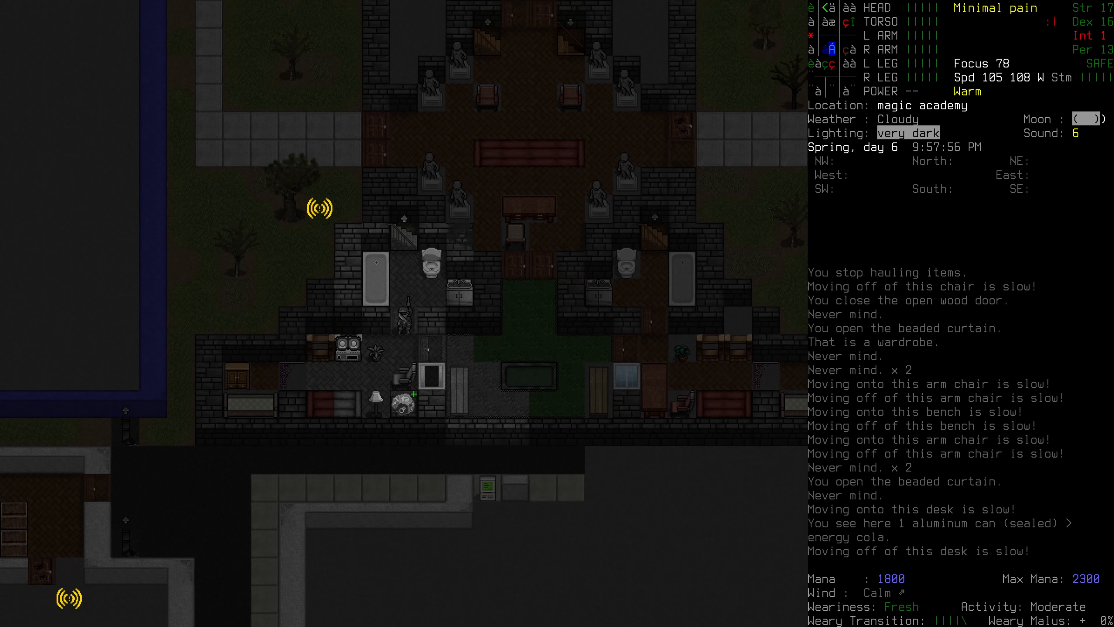
Step: Move the wizard onward toward the northern rooms past the broken plastic golem
key(g)
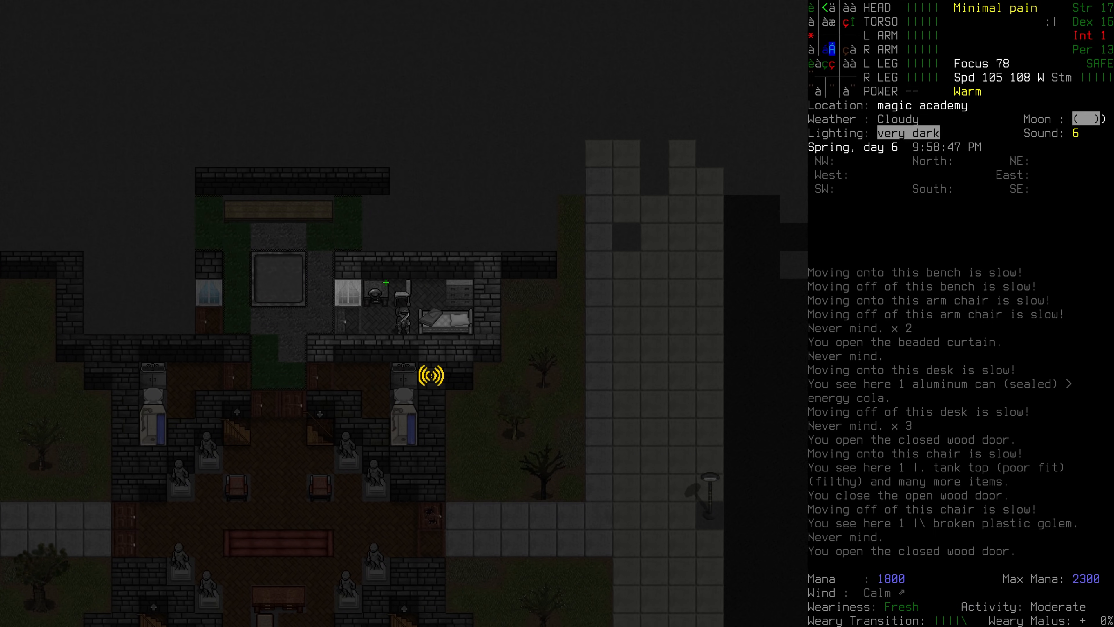
Step: Pick up the Pittsford lair map and dismiss the clothing pile without taking anything
key(g)
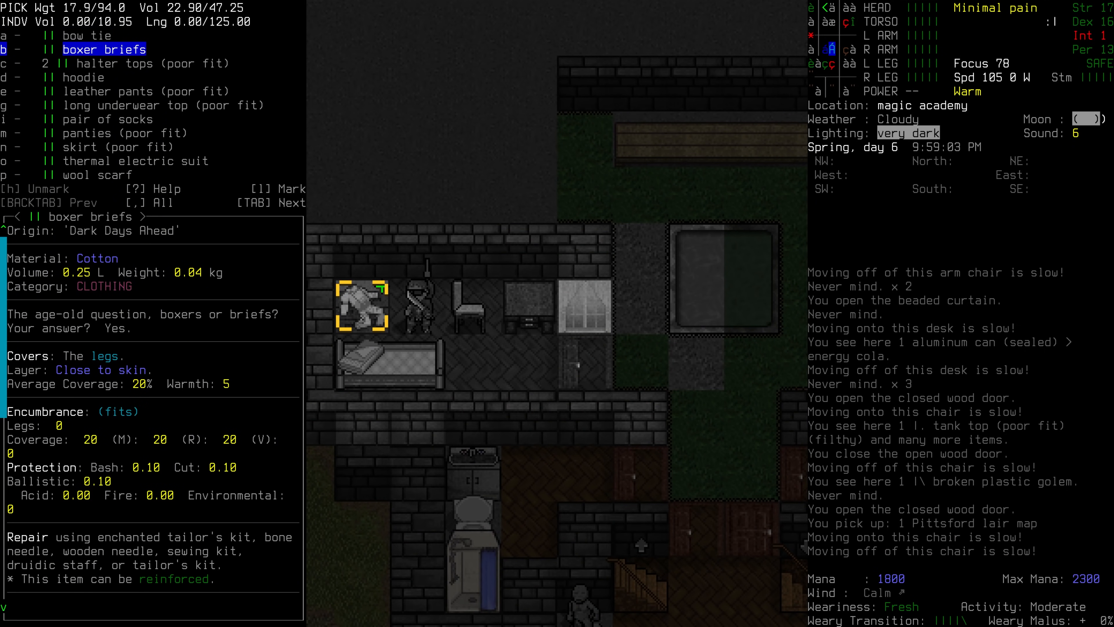
key(Escape)
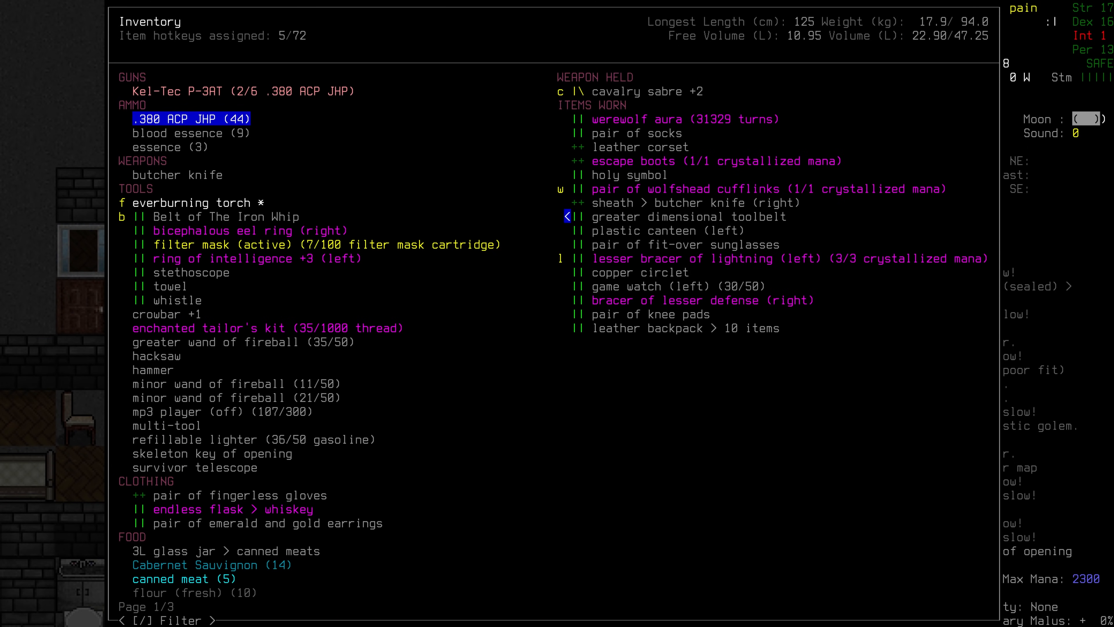
click(236, 383)
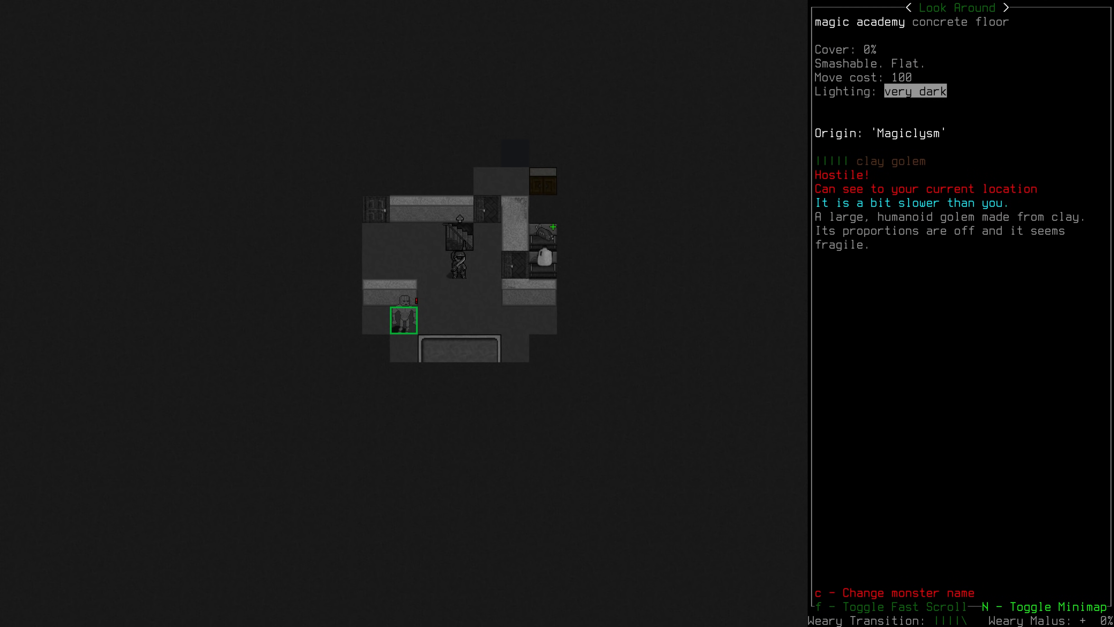
Step: Stop examining the hostile clay golem and head past the glass doors to the next room
key(Escape)
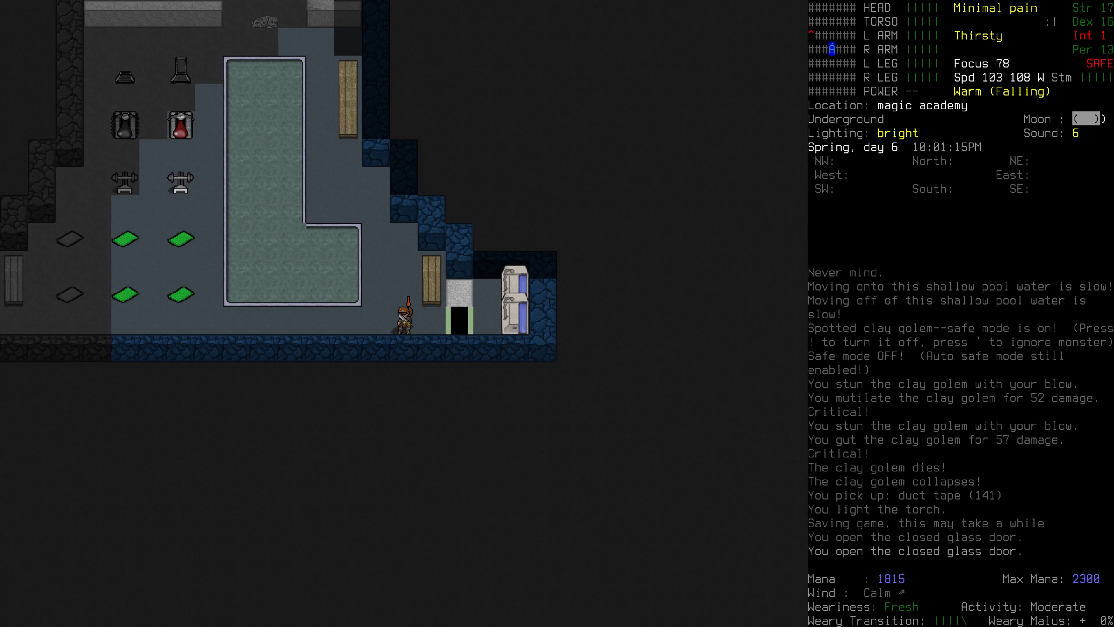
key(i)
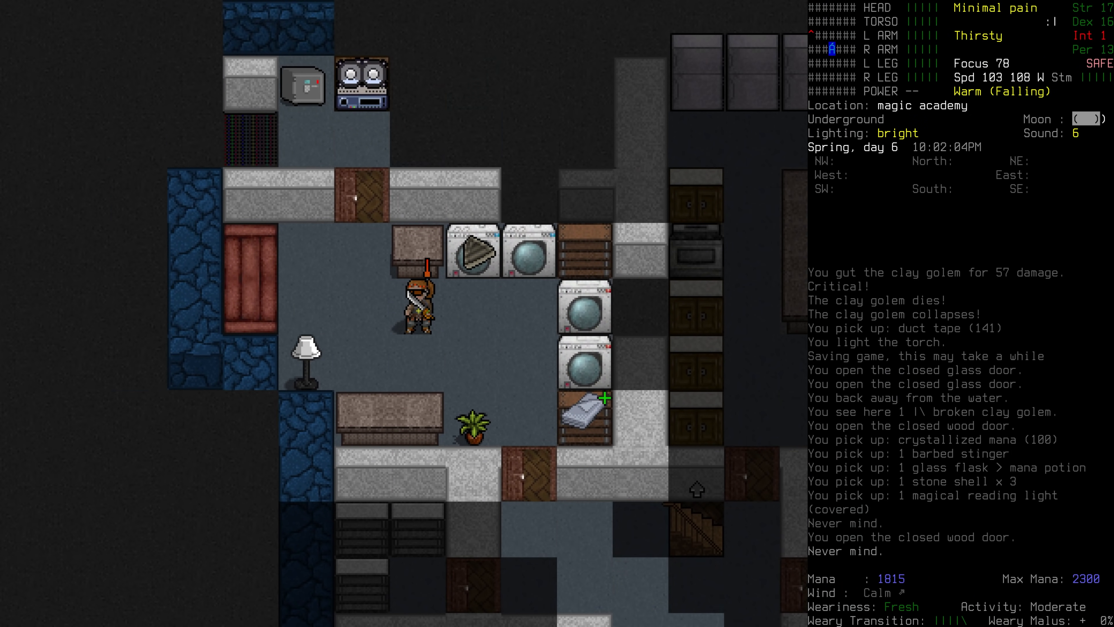
Step: Step into the safe room and pick up the Scroll of Decaying Boneclub
key(up)
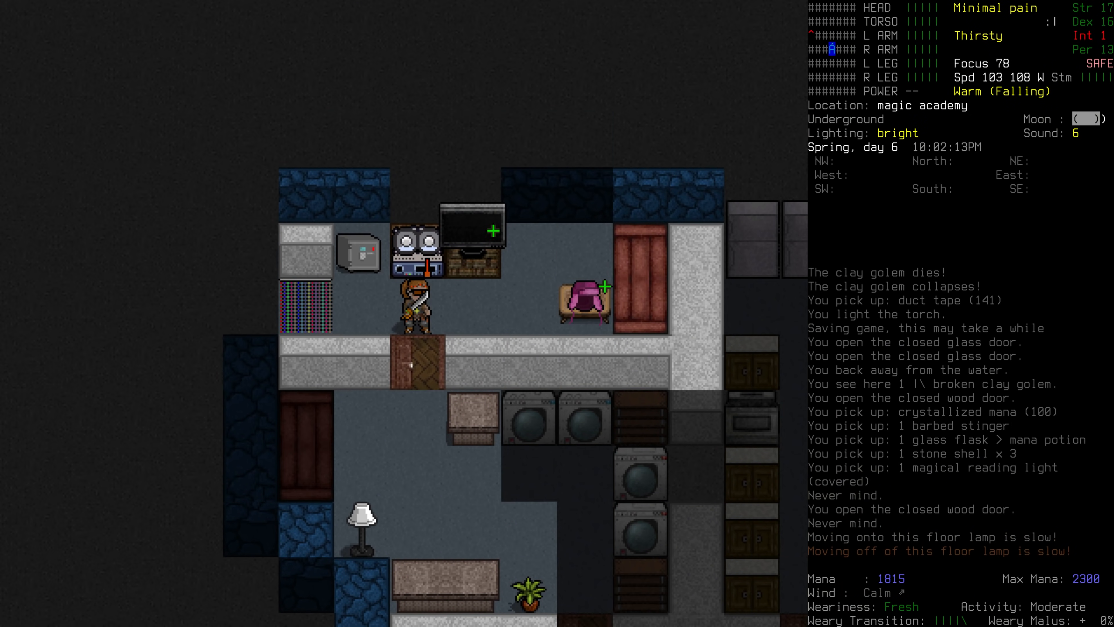
key(g)
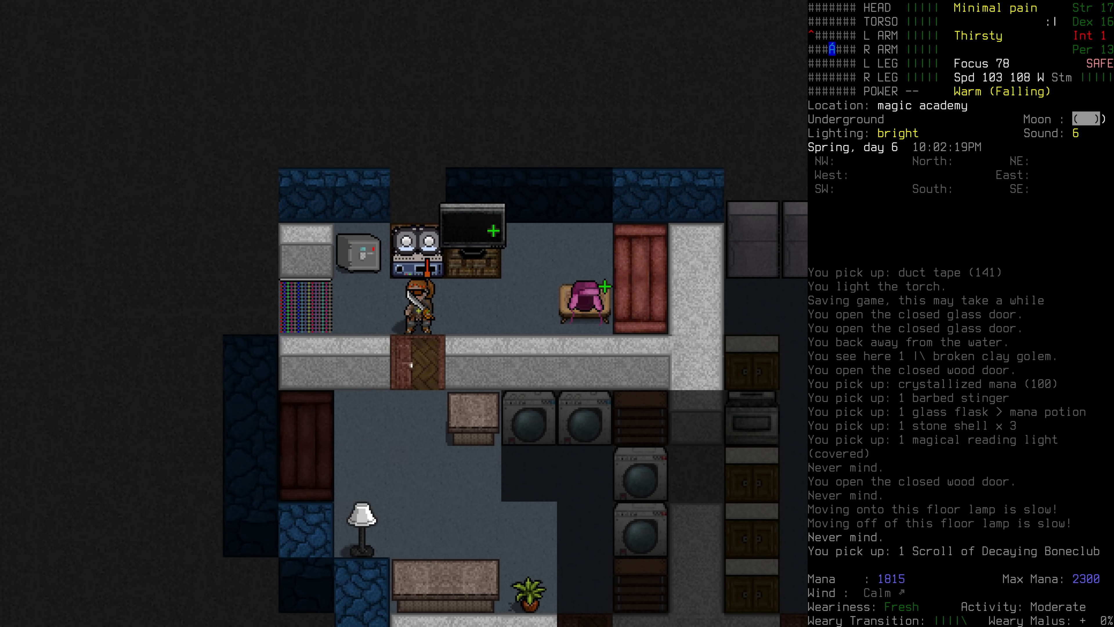
Step: Start cracking the safe and keep at it despite further distractions
key(left)
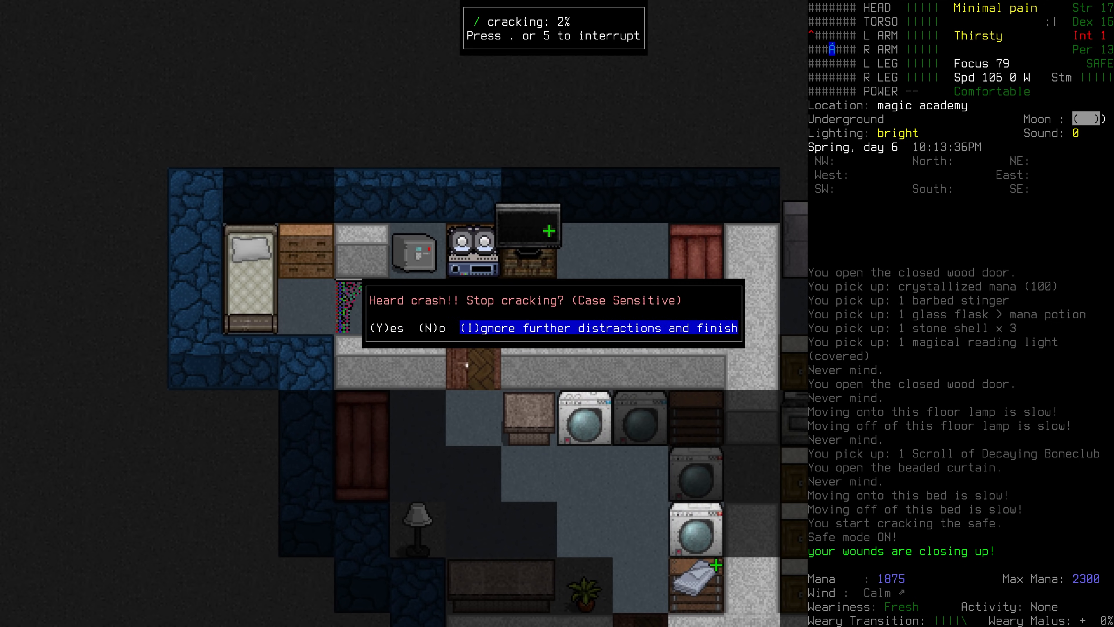
key(I)
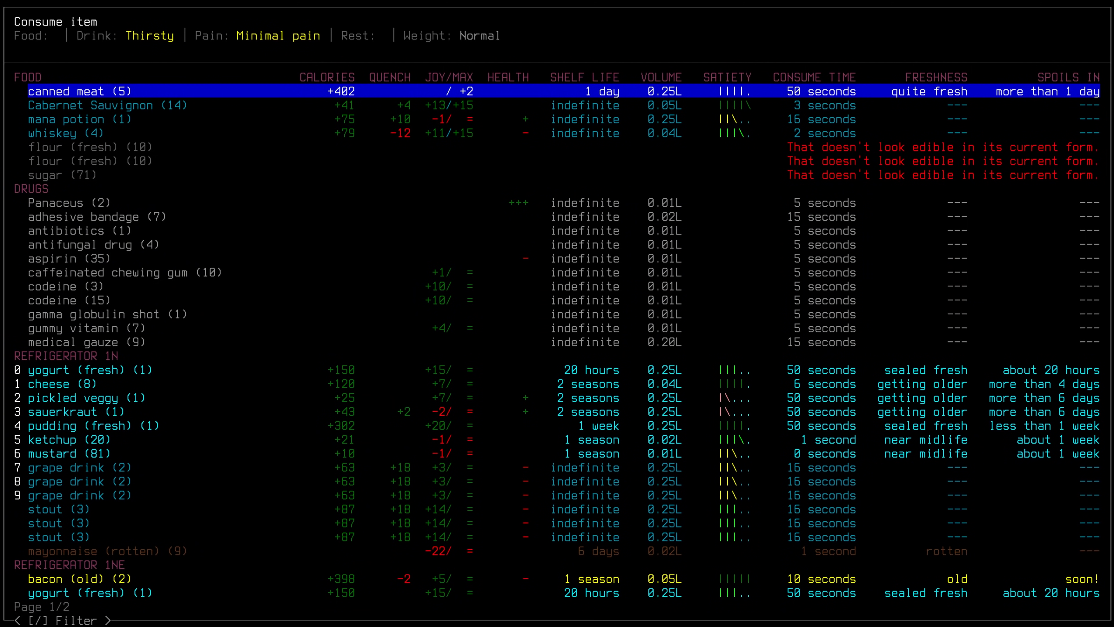
Step: Choose something to eat or drink from the consume menu and browse the list
click(71, 383)
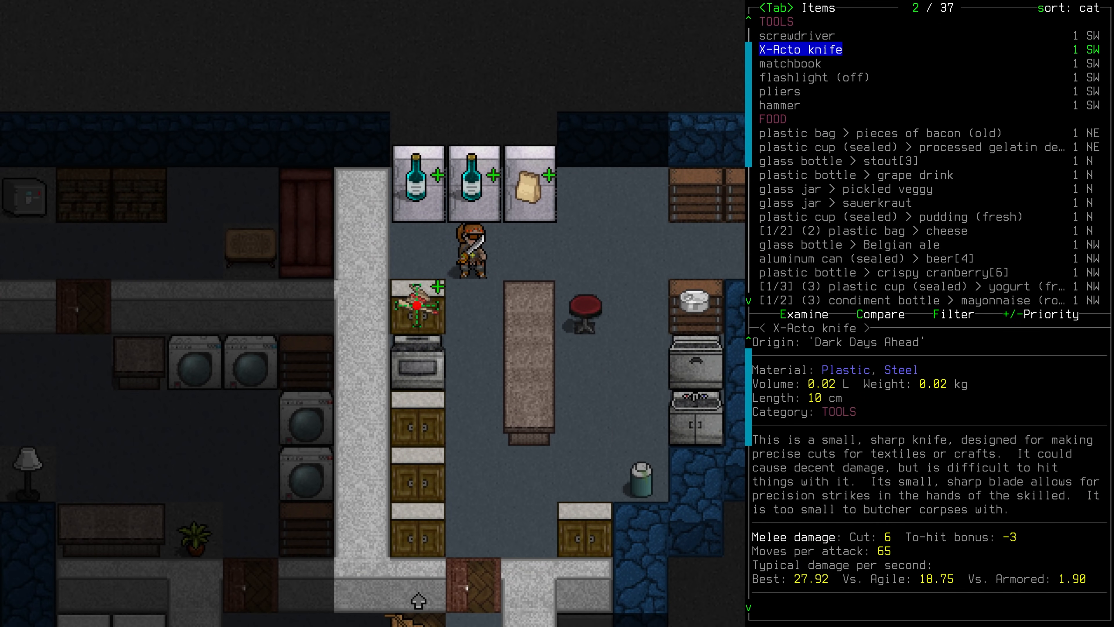
scroll(down, 3)
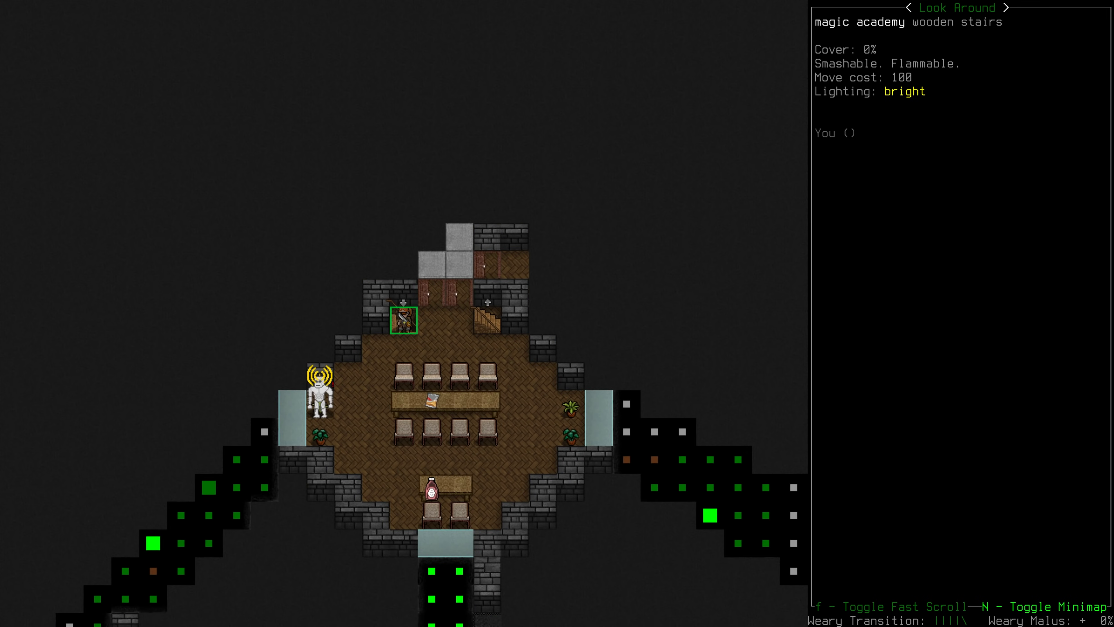
Step: Inspect the hall around the wooden stairs with the long table
key(Escape)
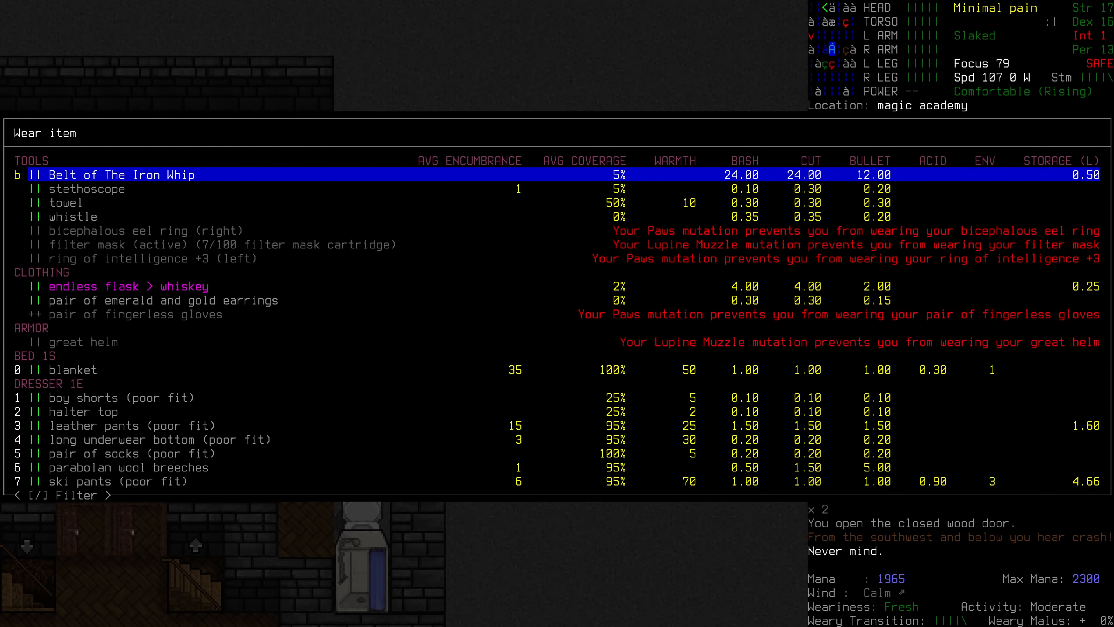
Step: Put on the parabolan wool breeches, gather the nearby mana crystals and bring up the character sheet
click(135, 466)
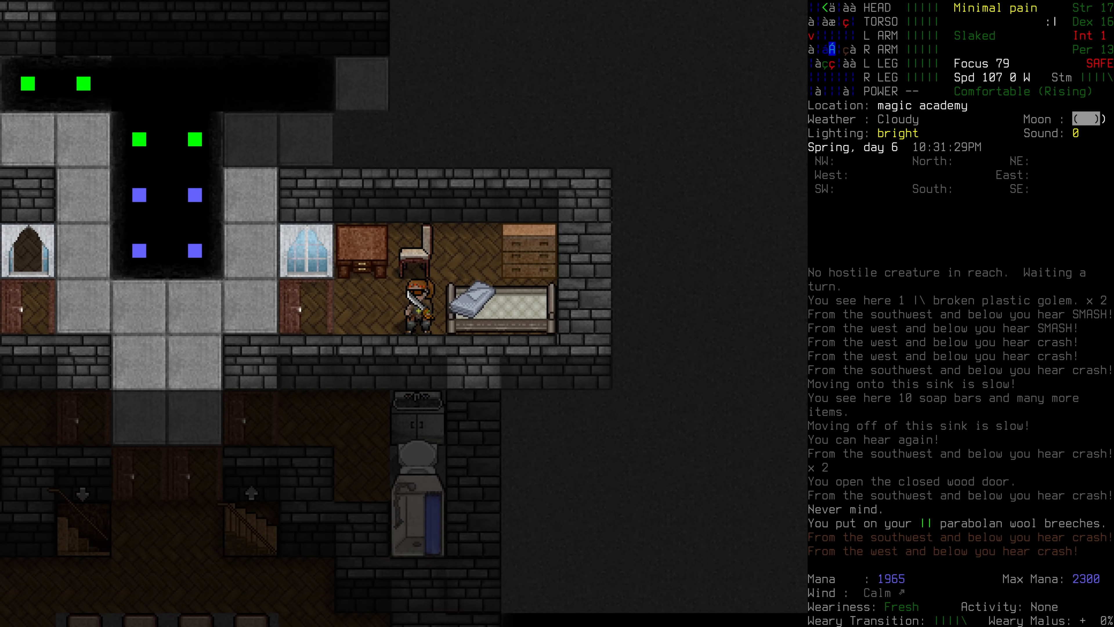
key(@)
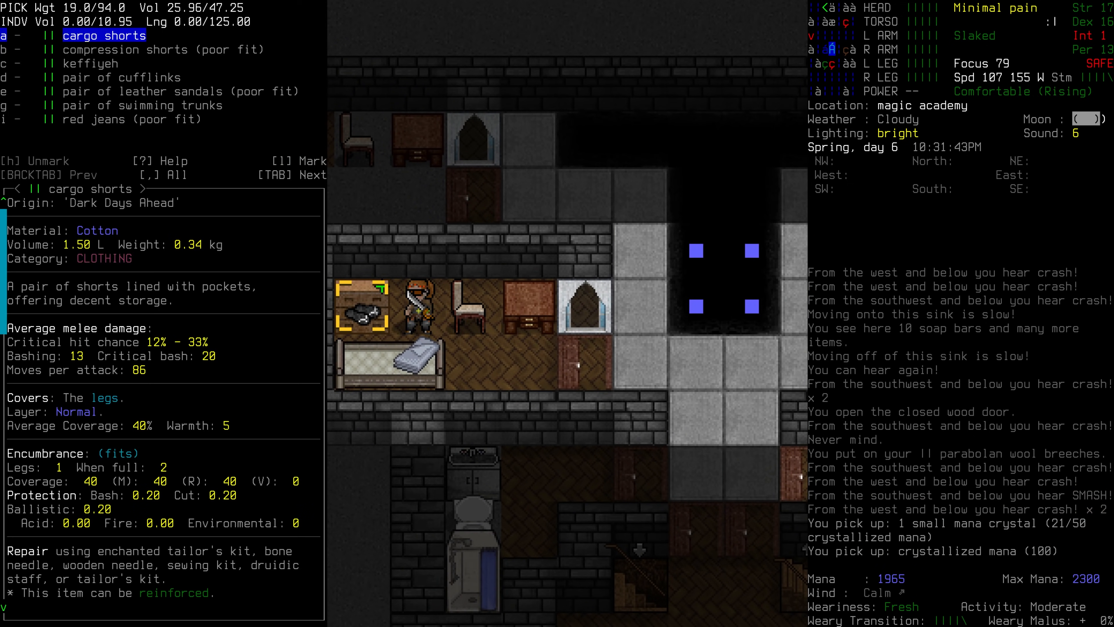
key(DOWN)
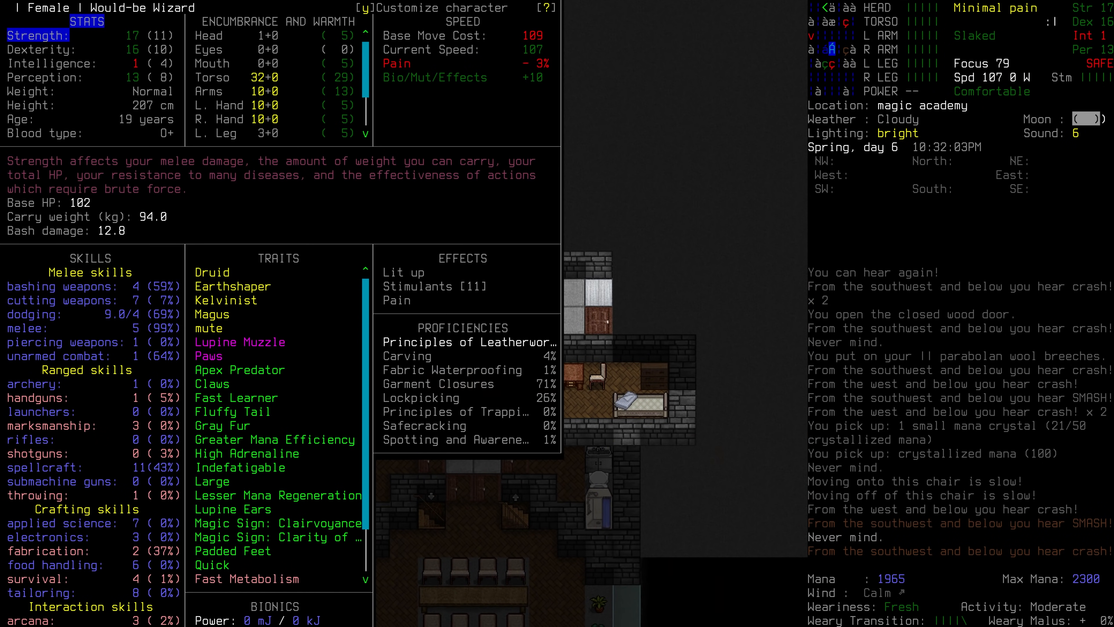
Step: Look through the character's skills and traits, then leave the sheet
key(Escape)
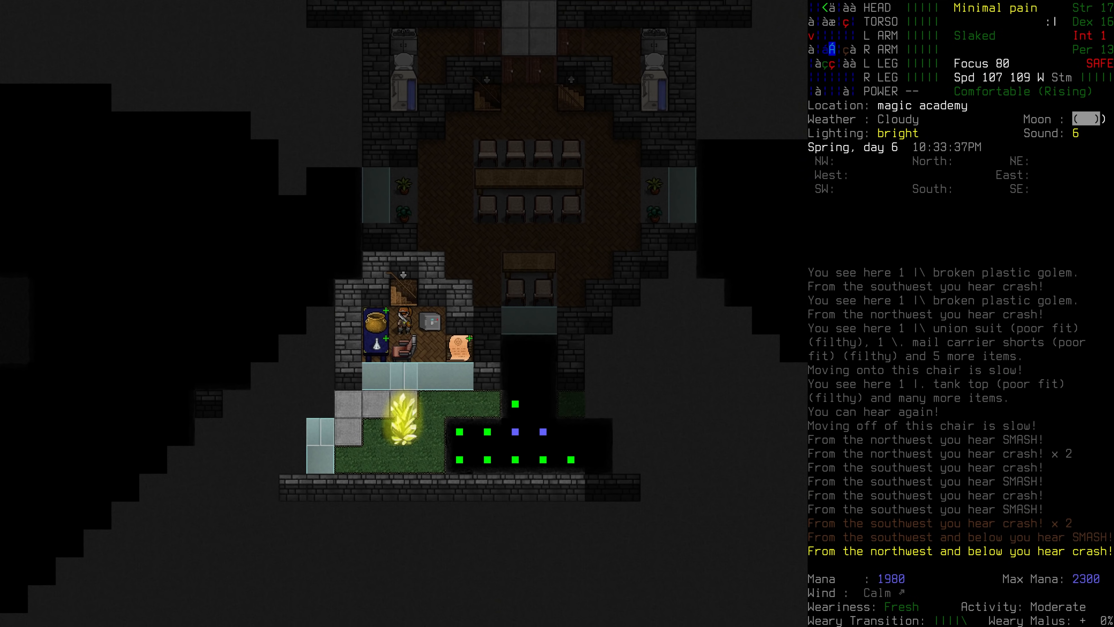
Step: Browse the loot here and on the neighbouring spot, then take the marked weapon tokens and scrolls
key(g)
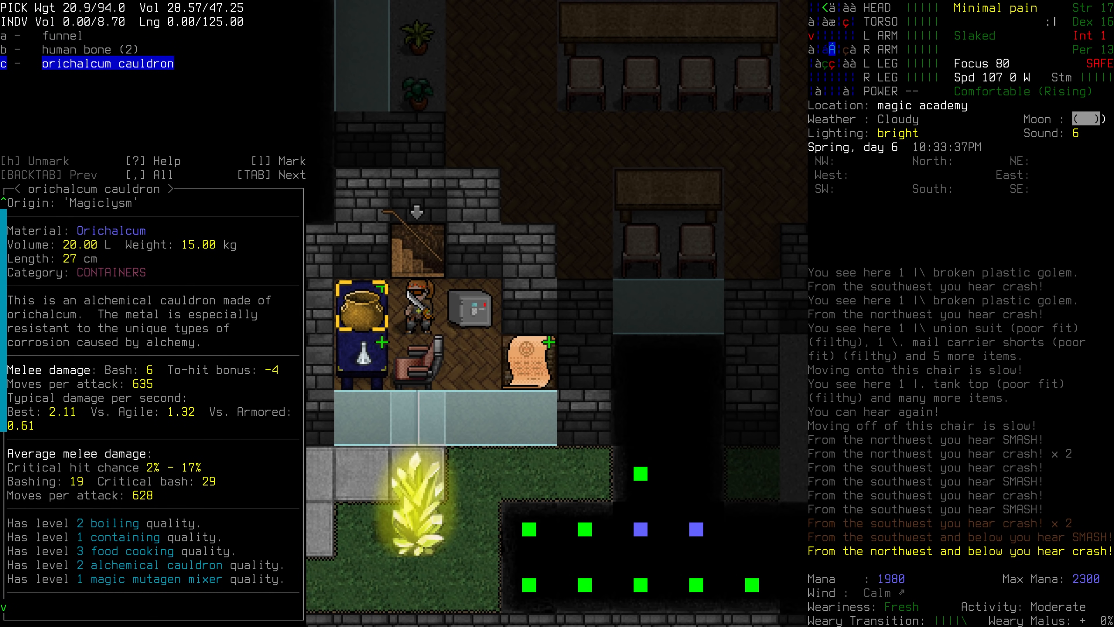
key(Escape)
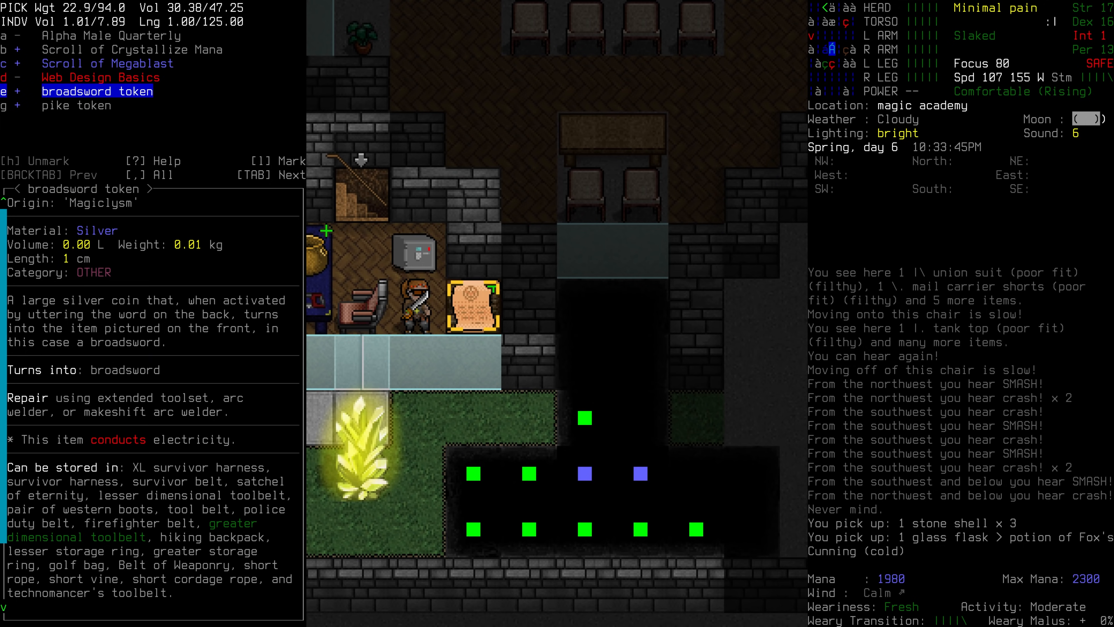
key(up)
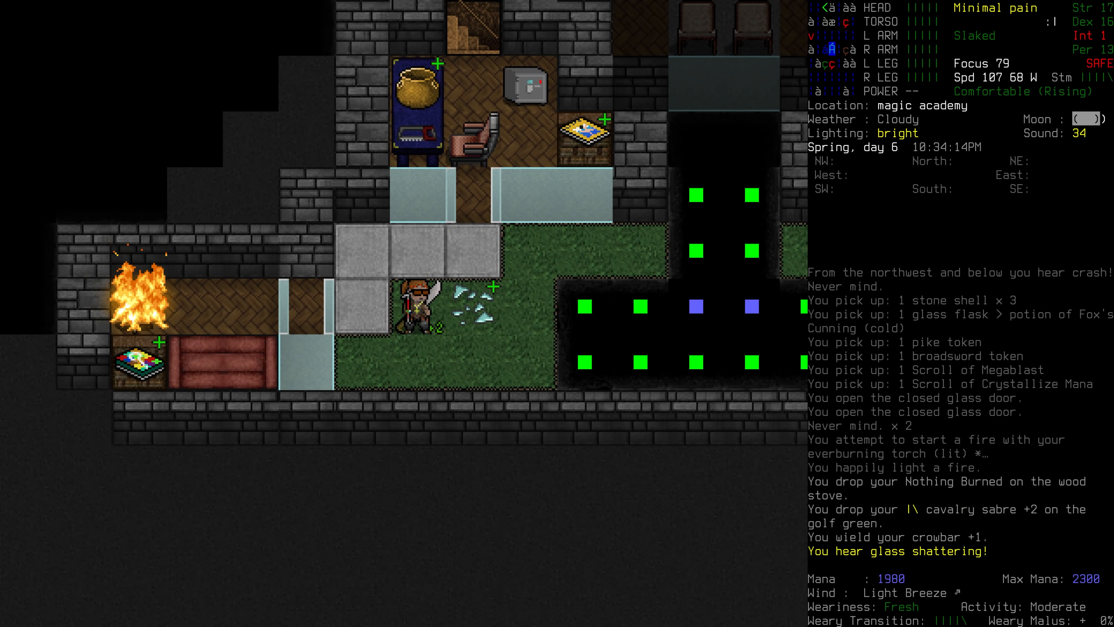
Step: Wield the crowbar in place of the sabre to smash the glass pane
key(w)
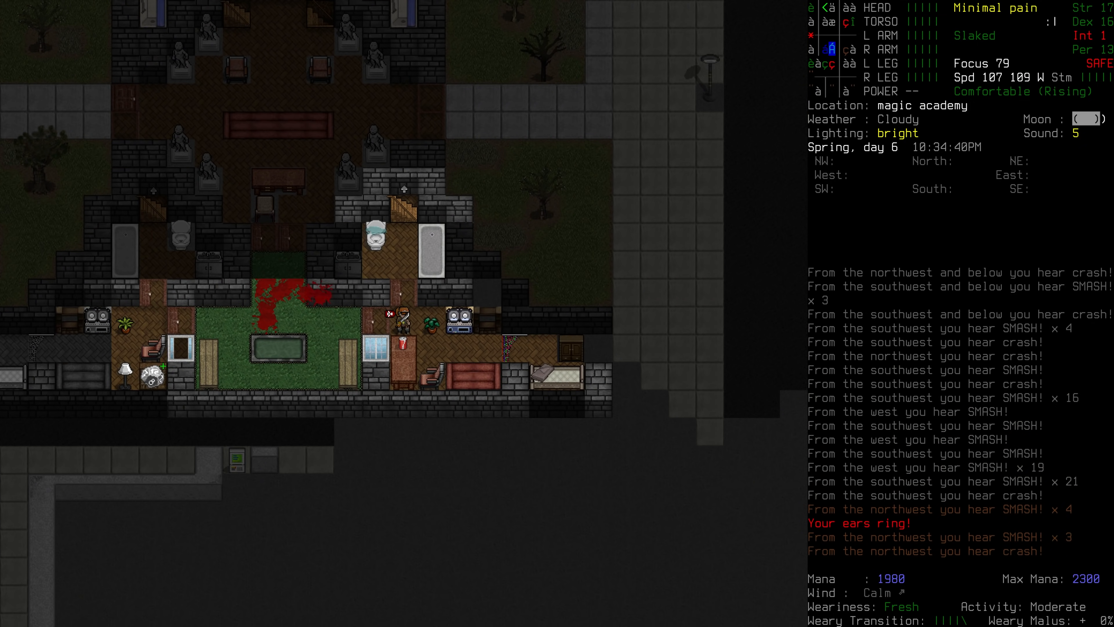
Step: Pick up the small mana crystals, the Crystallize Mana and Obfuscated Body scrolls and the yellow potion
key(up)
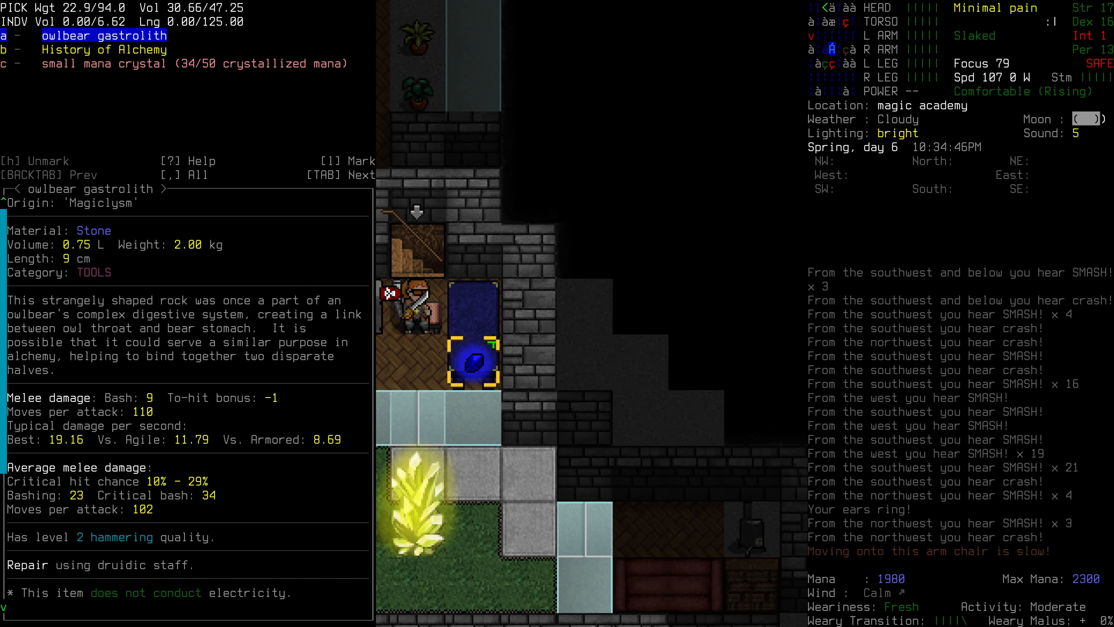
key(TAB)
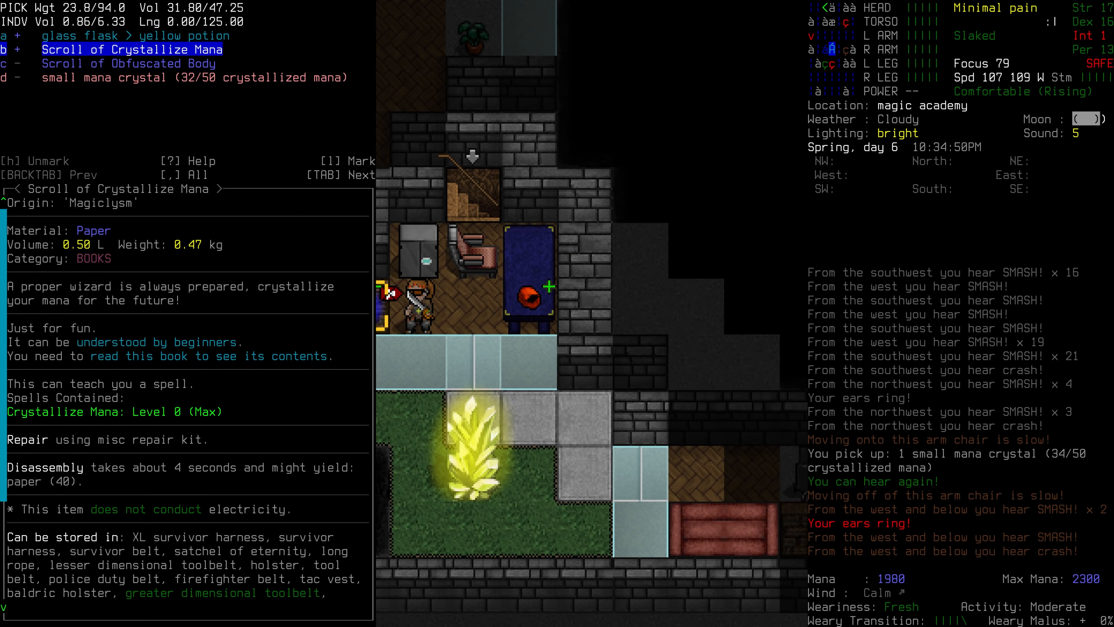
key(DOWN)
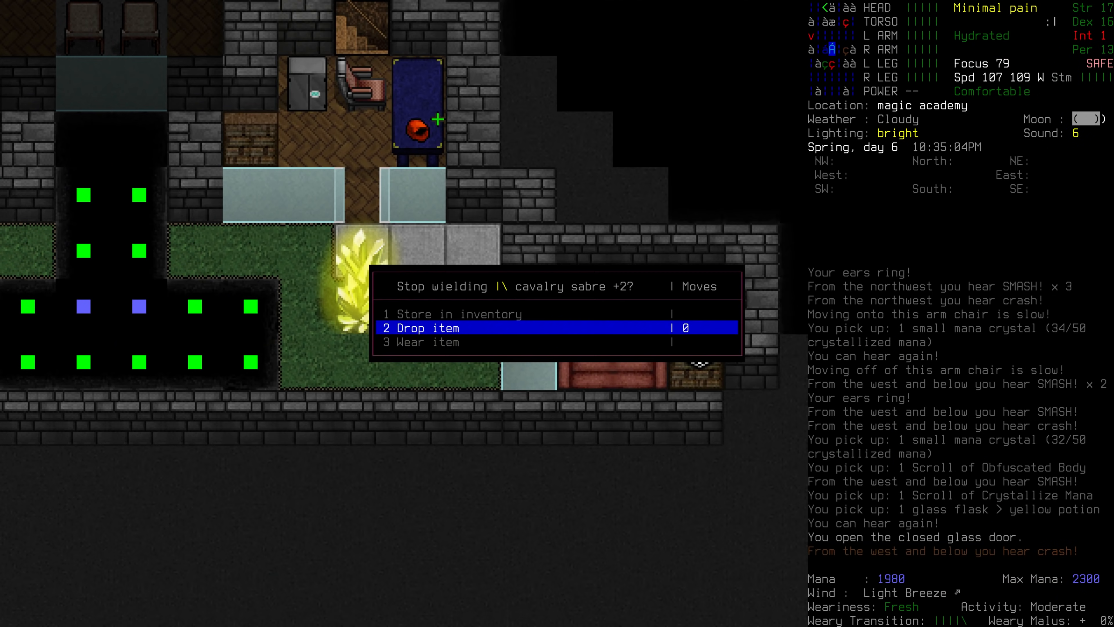
Step: Dismiss the wield prompt and take several crystallized mana from the glass shards tile
click(419, 327)
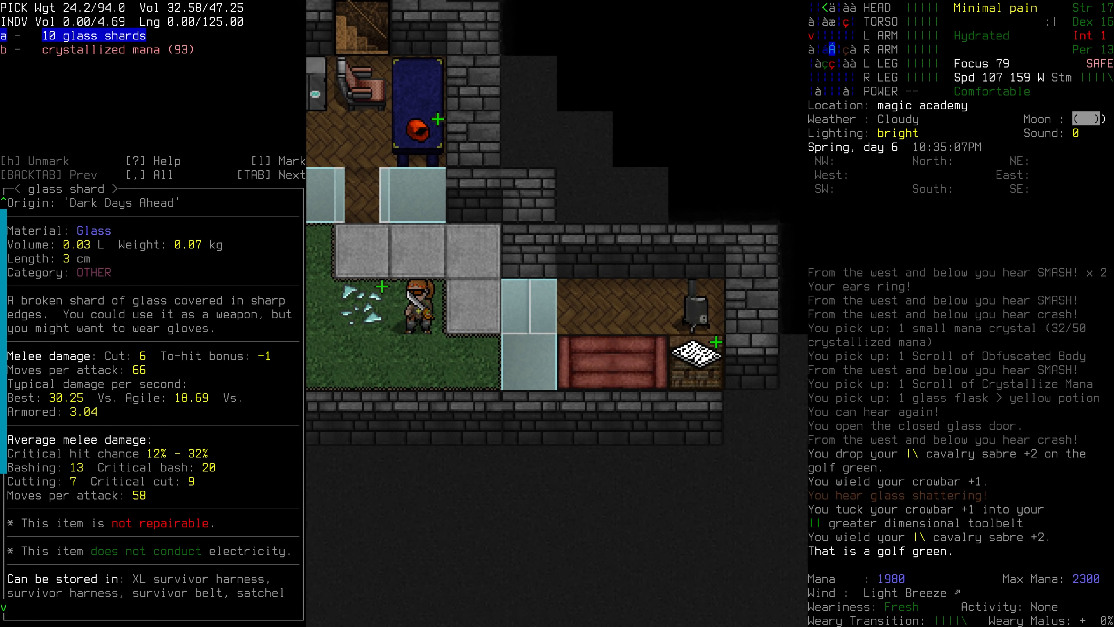
key(DOWN)
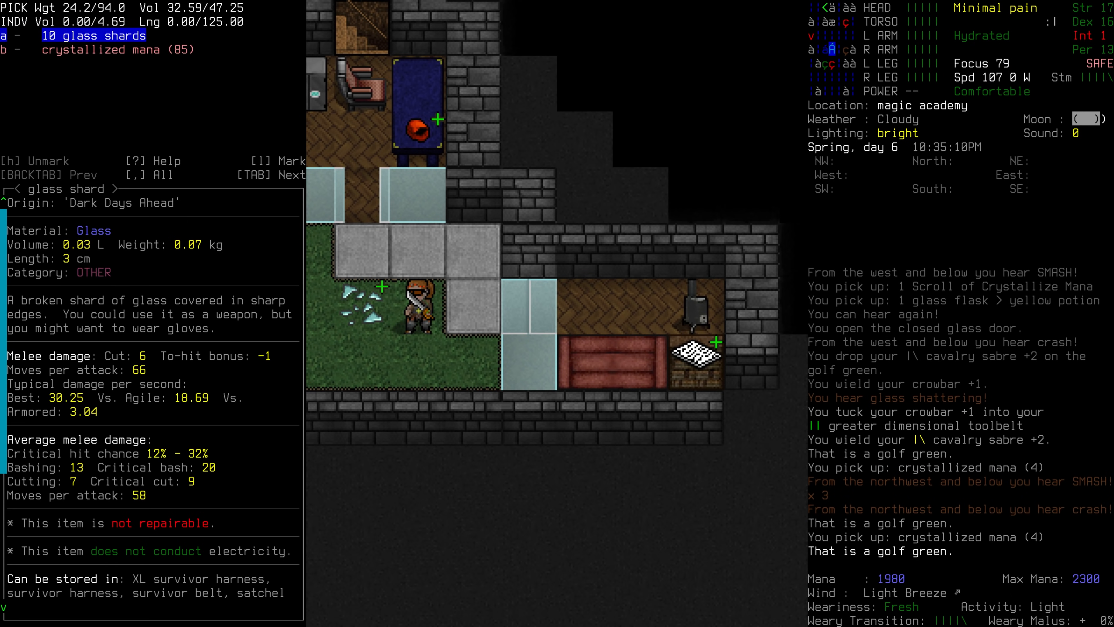
key(DOWN)
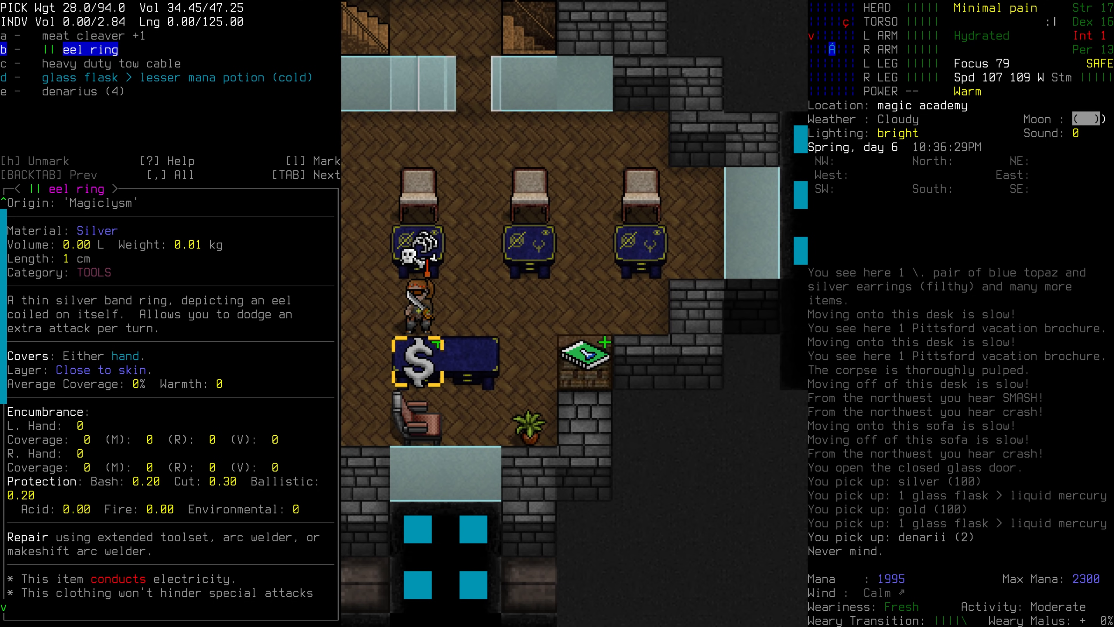
Step: Read the eel ring and heavy duty tow cable descriptions in the desk's pickup list
key(DOWN)
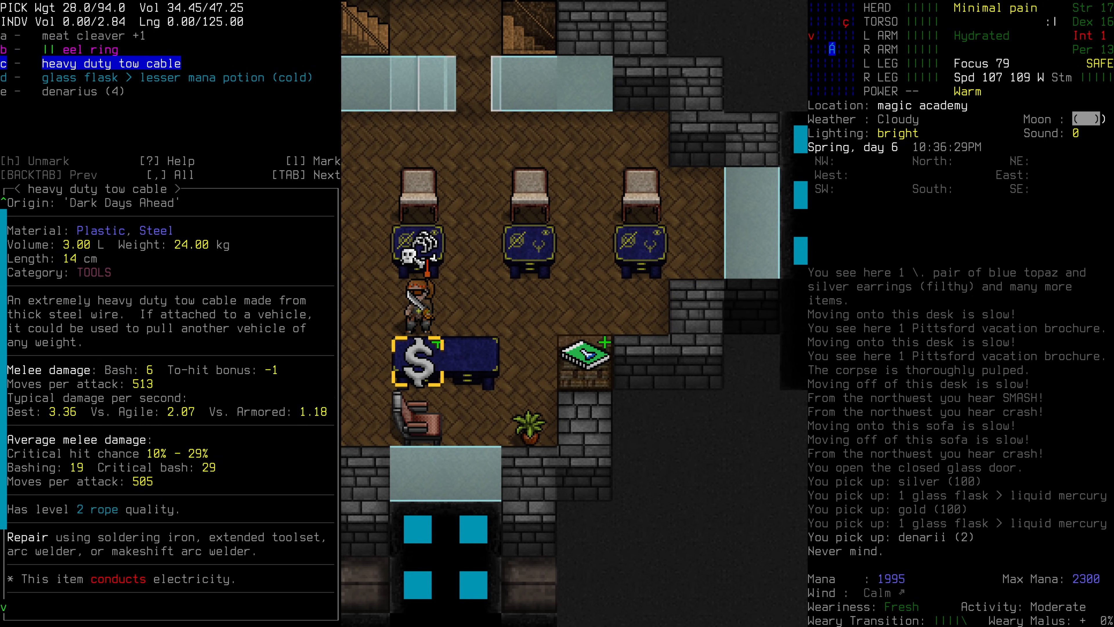
key(UP)
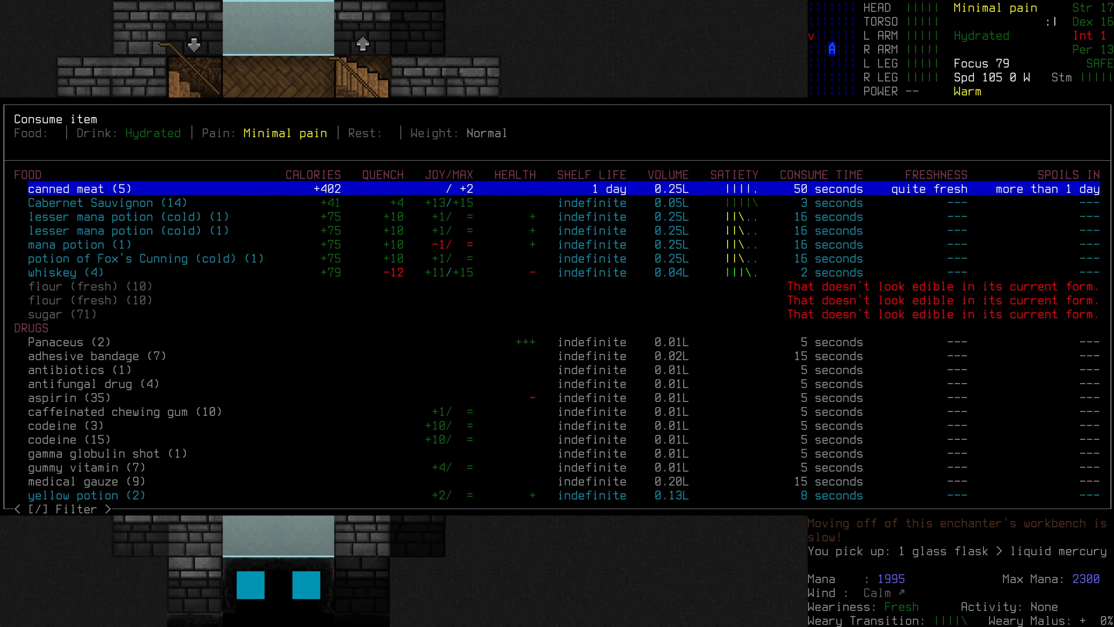
Step: Leave the consume menu, wear the garnet and silver bracelet and view the Modern Rifleman pickup
click(69, 439)
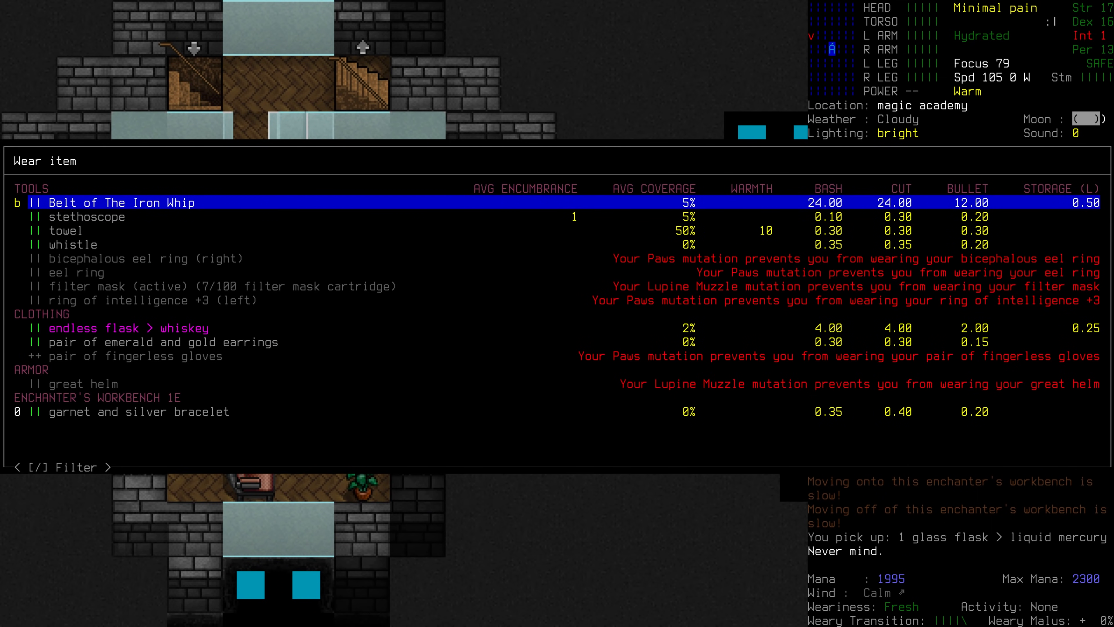
key(down)
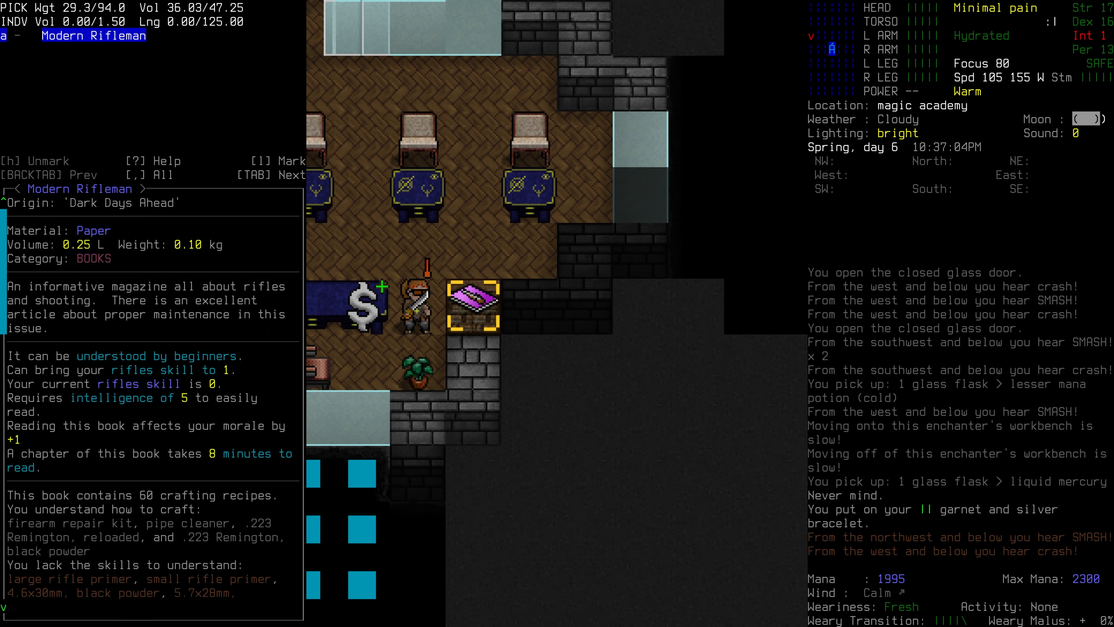
key(TAB)
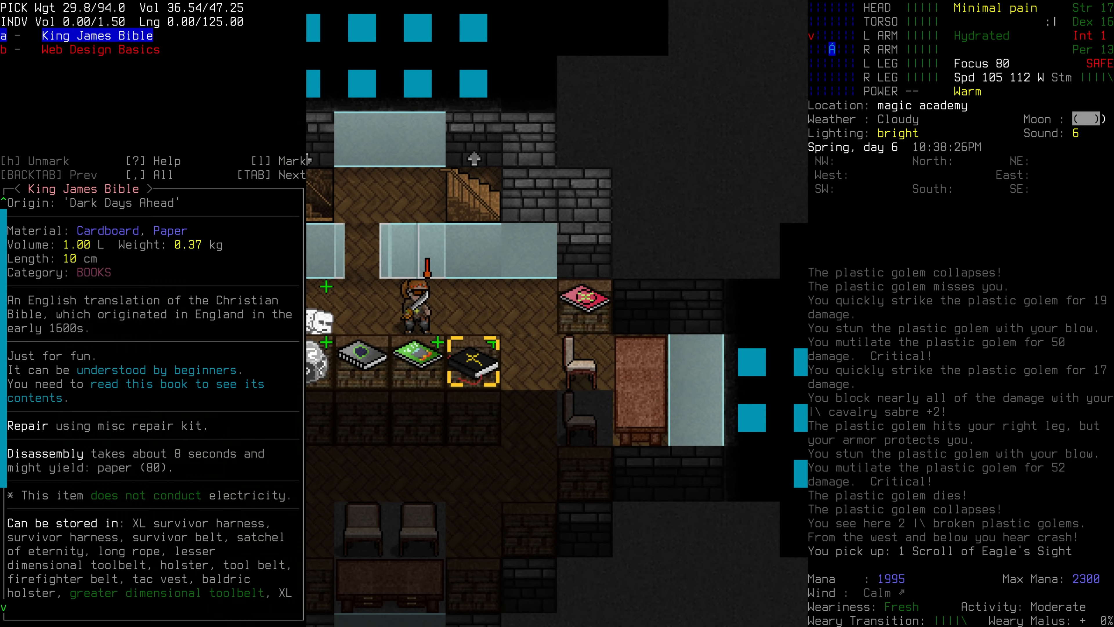
Step: Back out of the pickup list showing the King James Bible and Web Design Basics books
key(Escape)
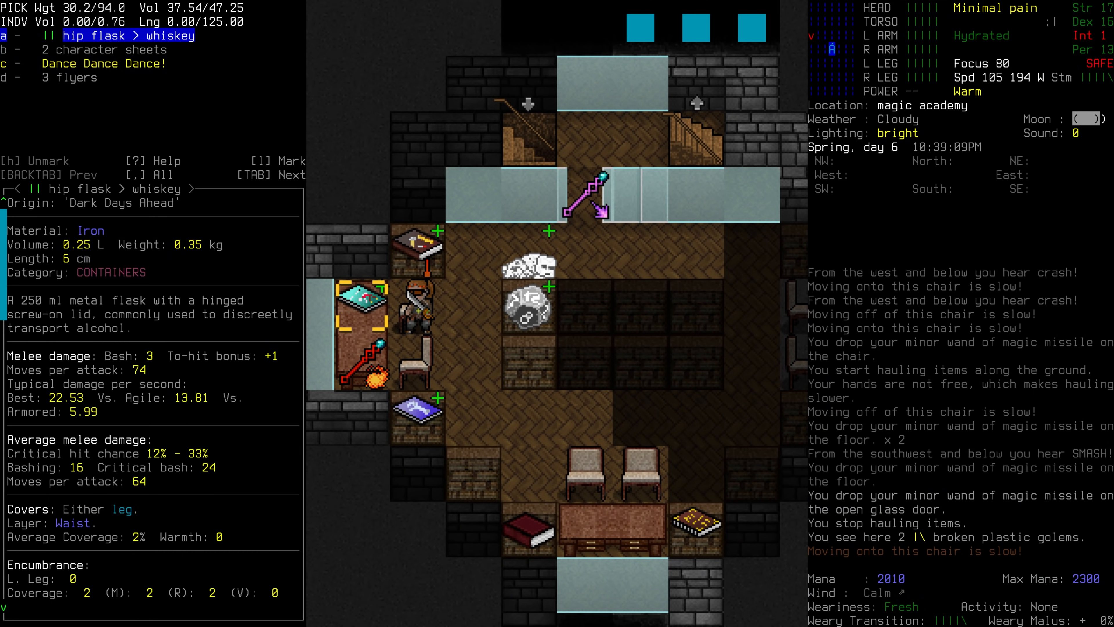
Step: Drop the minor wands and confirm continuing the haul despite the footsteps warning
key(DOWN)
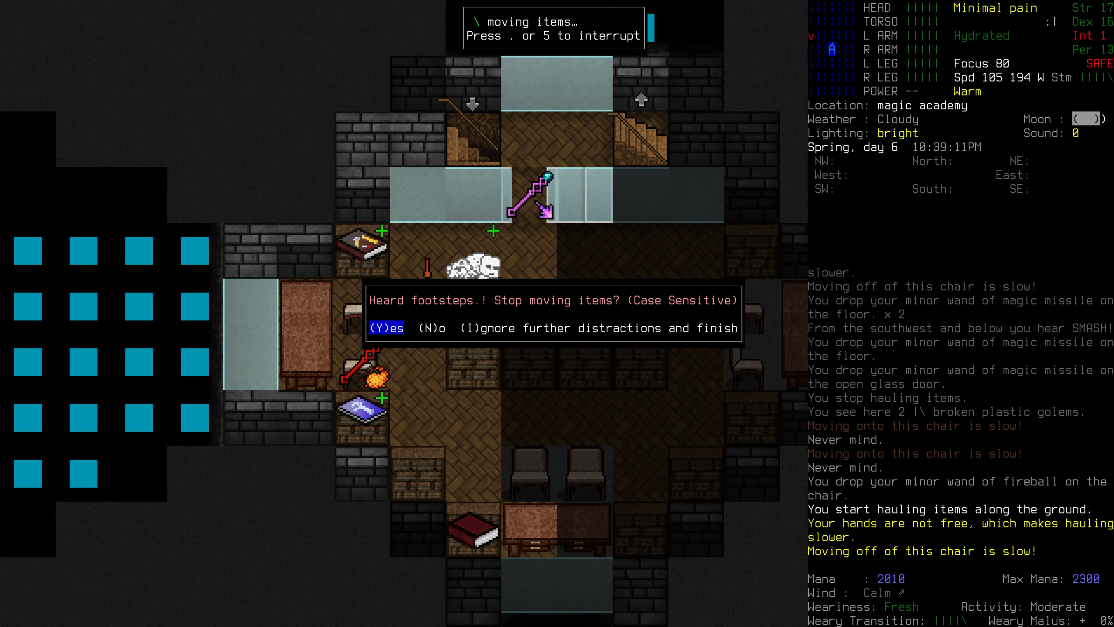
key(y)
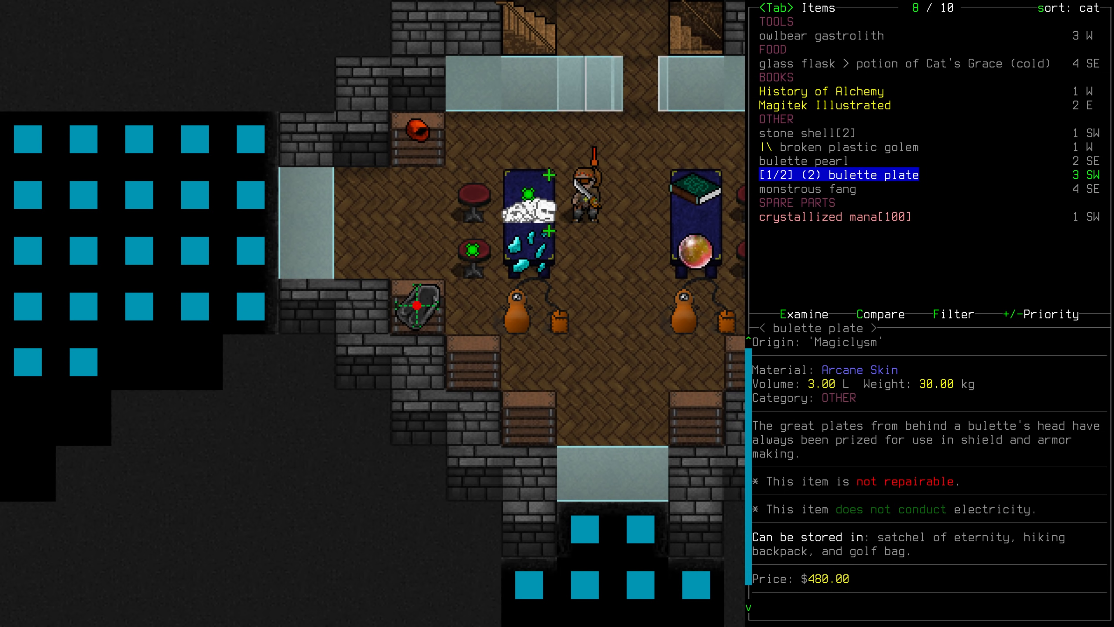
Step: Close the nearby-items list of bulette plates, fang, Magitek Illustrated and Cat's Grace potion
key(Escape)
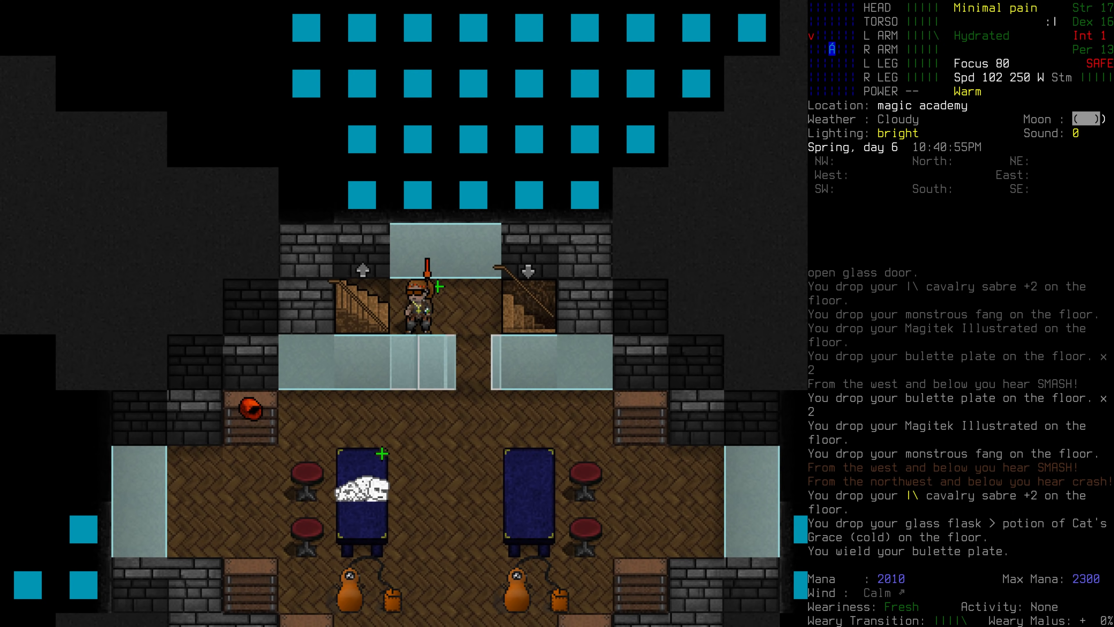
Step: Wield the bulette plate for the haul to the stairs, then bring up the overmap
key(w)
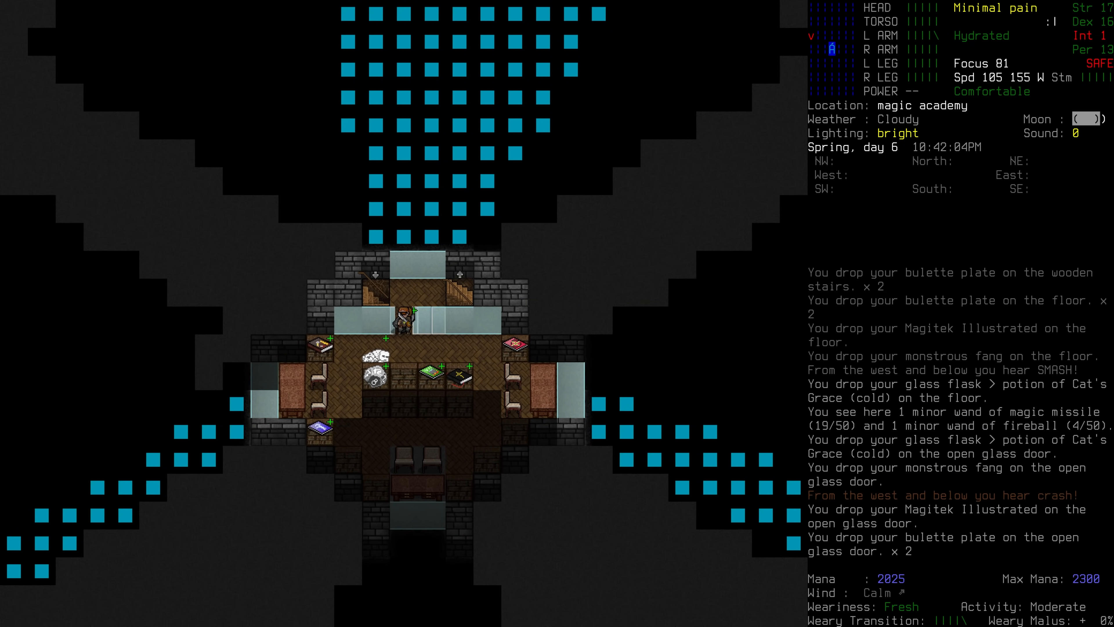
key(m)
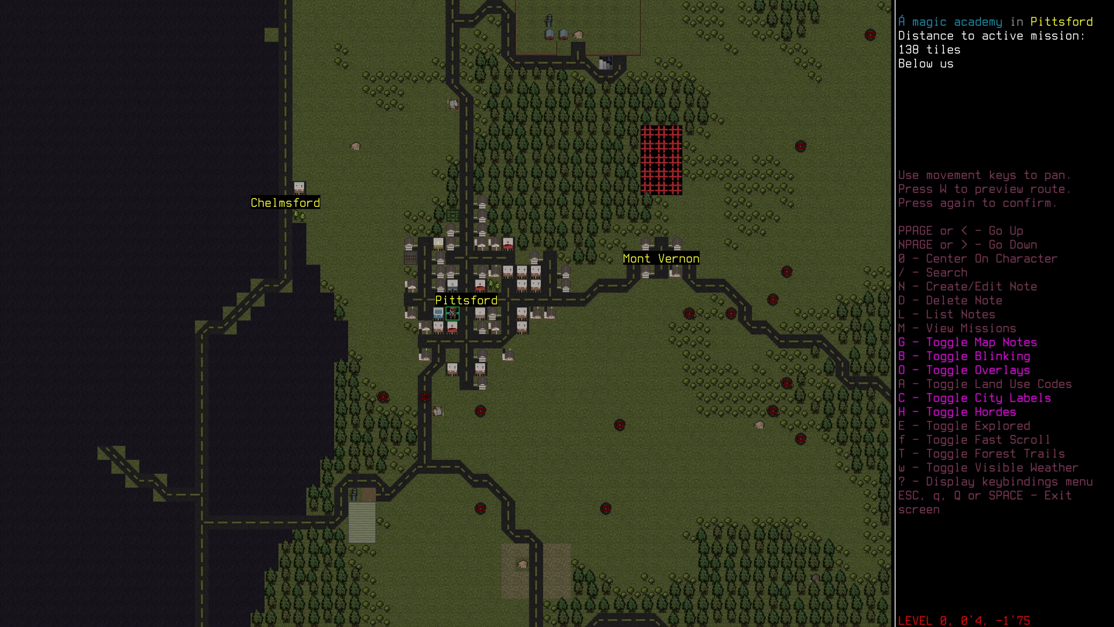
Step: Return from the overmap to the academy floor so the hauled loot can be dropped
key(esc)
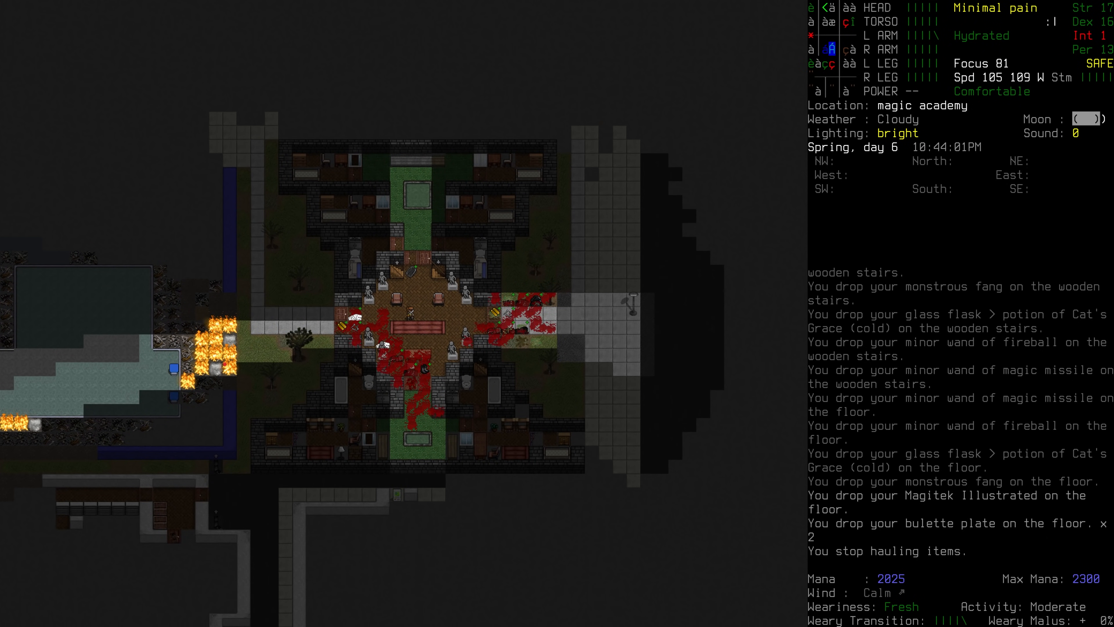
Step: Reopen the overmap of the area around Pittsford
key(m)
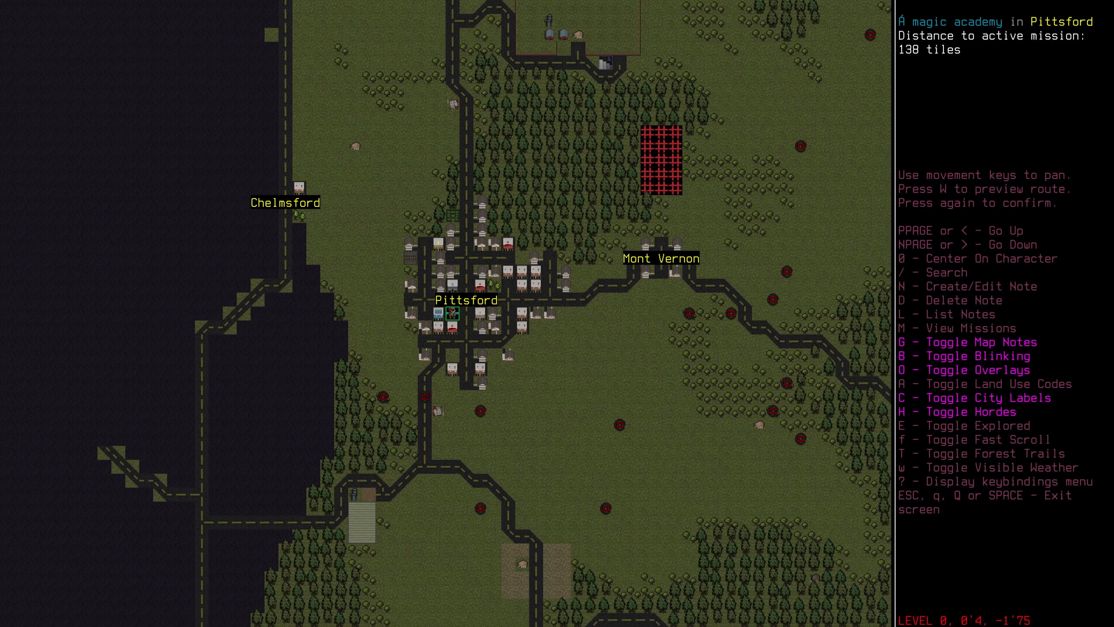
key(N)
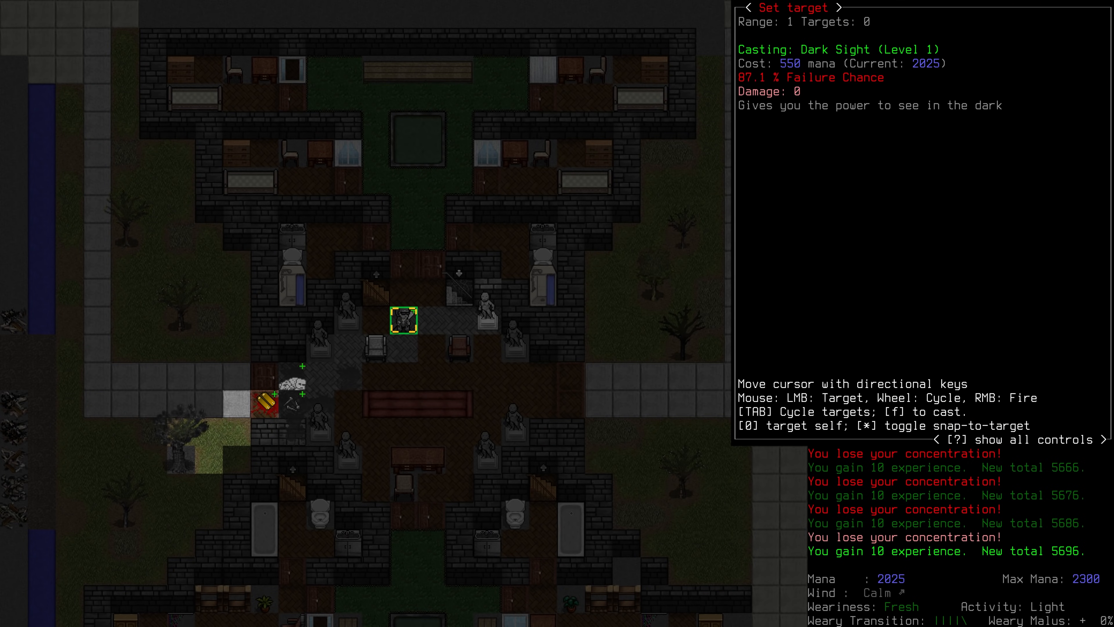
Step: Cast Dark Sight on the wizard himself to reveal the darkened academy
key(Escape)
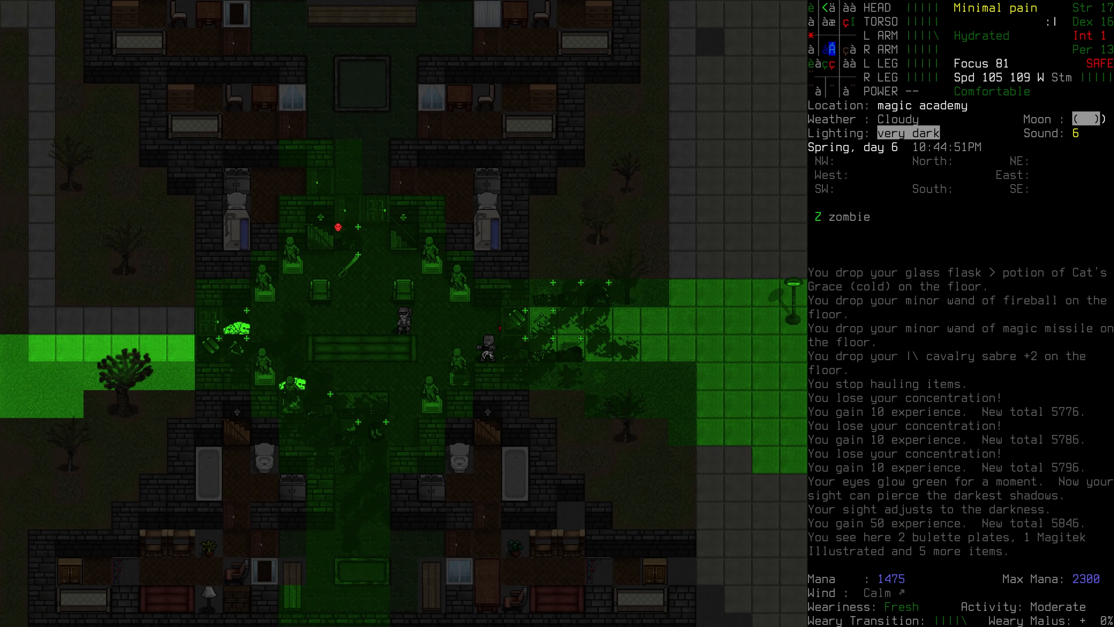
Step: Attack the adjacent zombie until it dies and resume hauling the dropped loot
key(w)
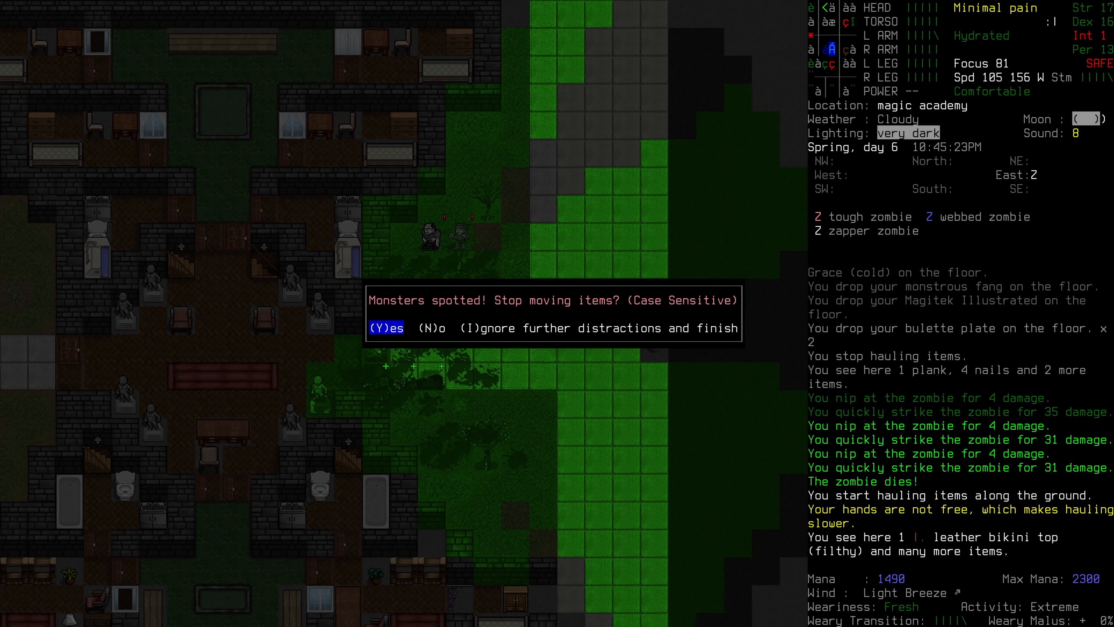
key(y)
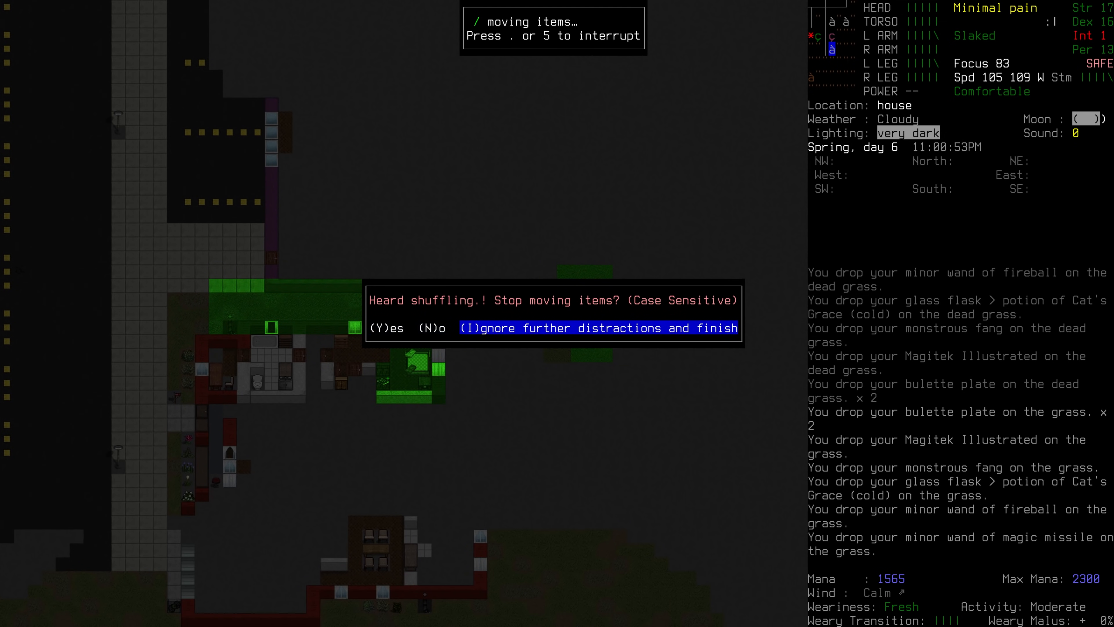
Step: Ignore further distractions to finish hauling the loot into the field, then bring up the overmap
key(I)
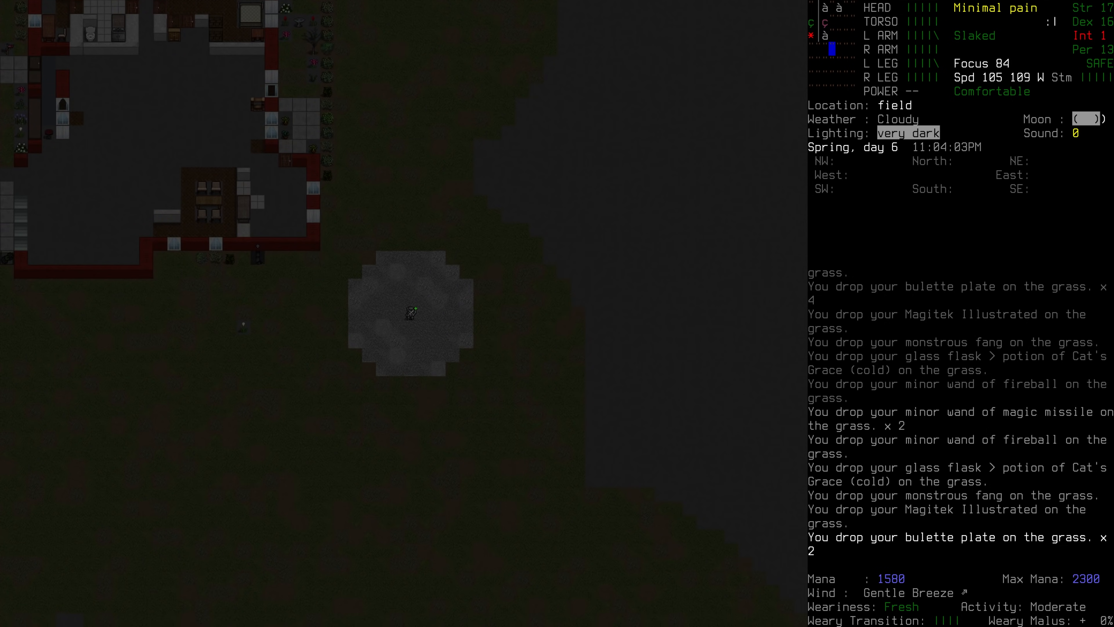
key(m)
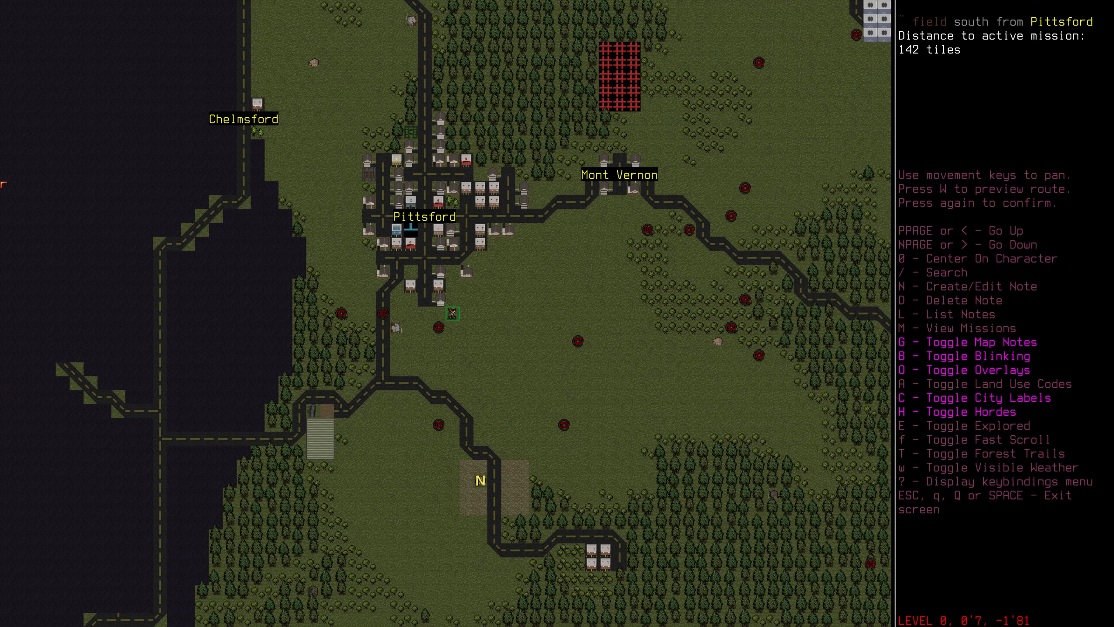
Step: Pan the overmap north to the Pittsford magic academy and toggle explored areas
key(esc)
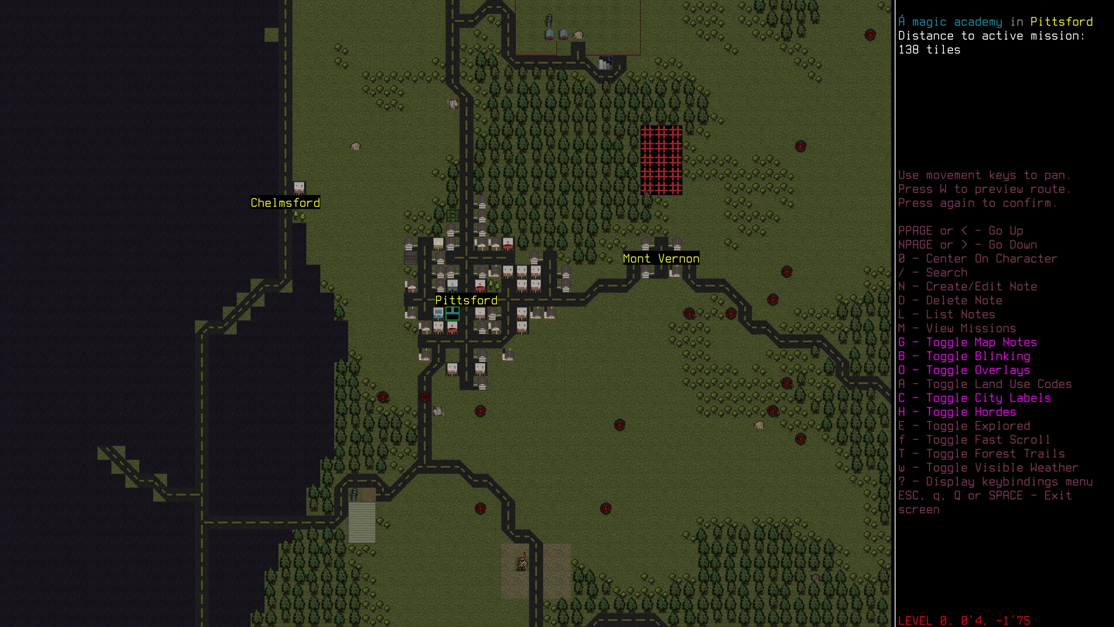
key(E)
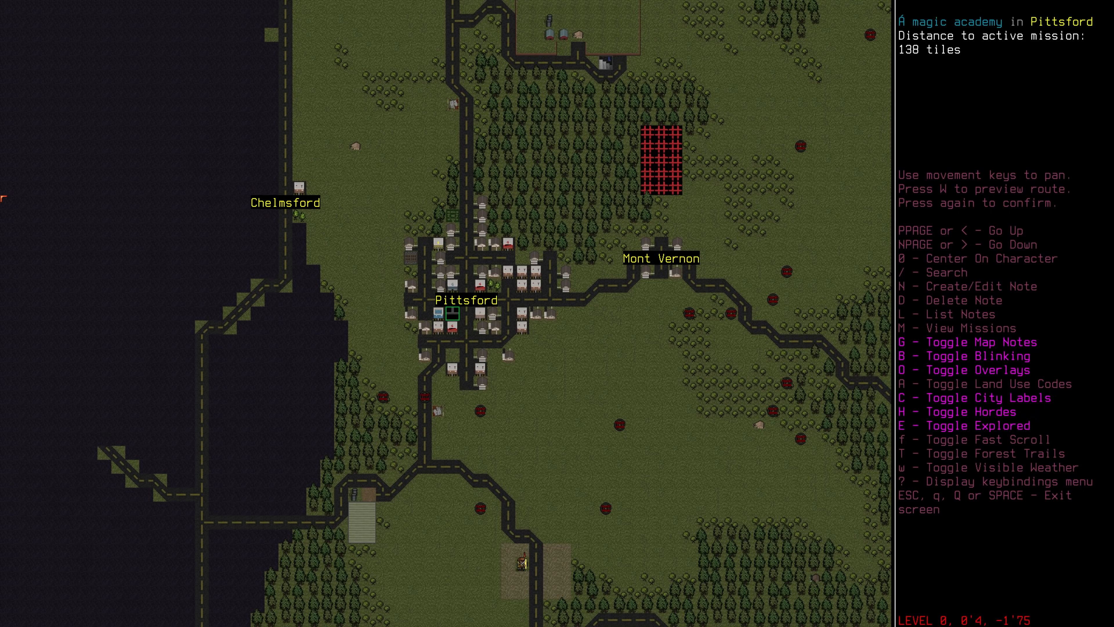
Step: Add a map note reading 'Safe's' at the academy and return to the wizard at the farmhouse
text(Sa)
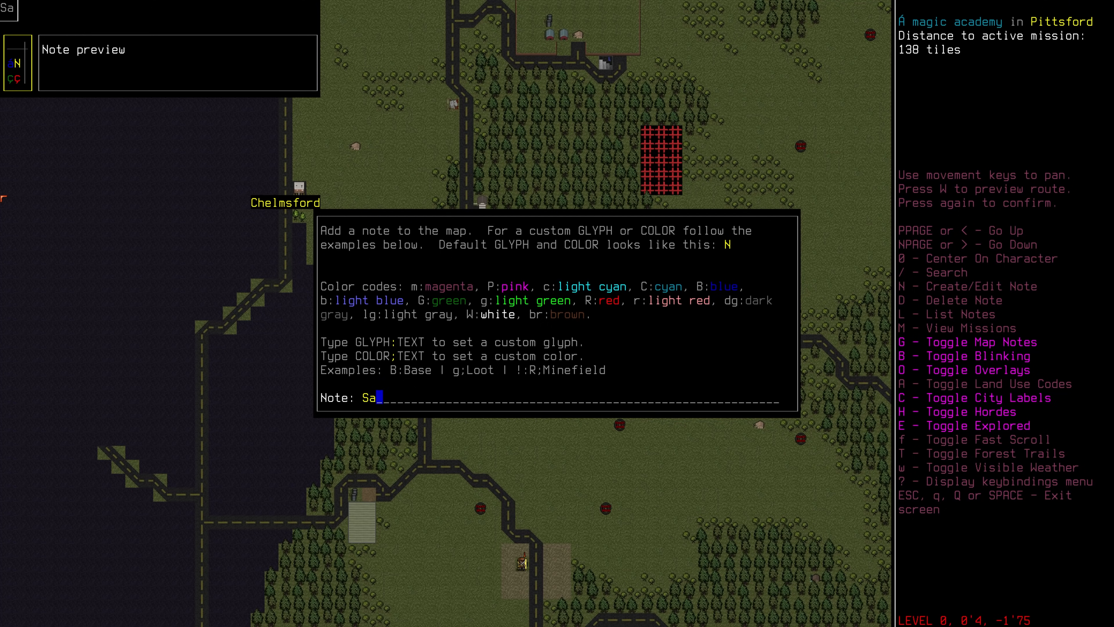
text(fe's)
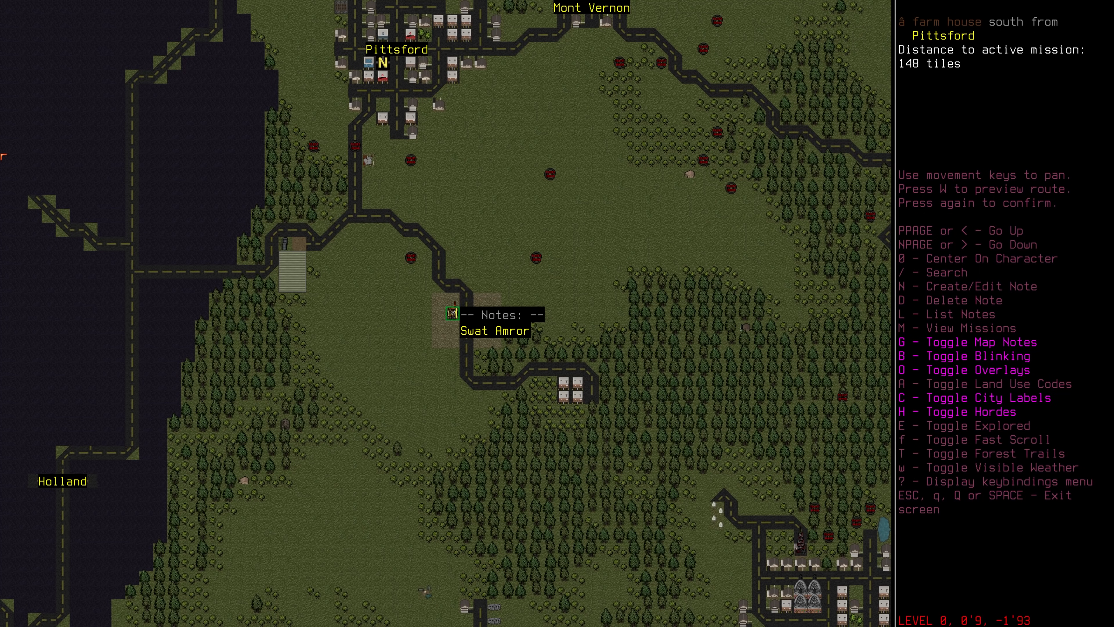
key(ESC)
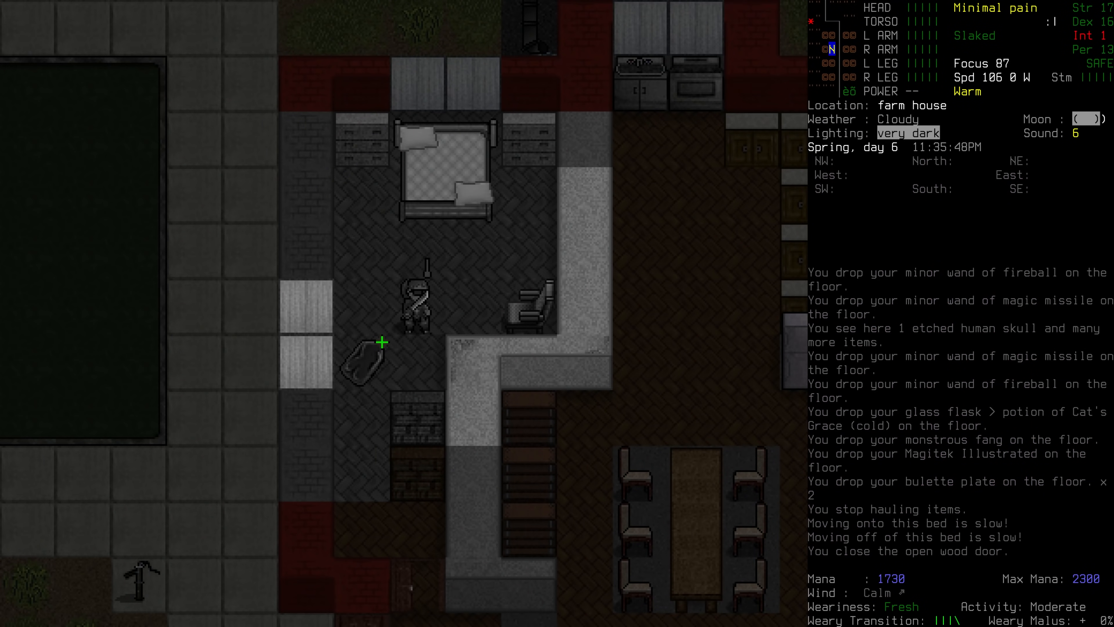